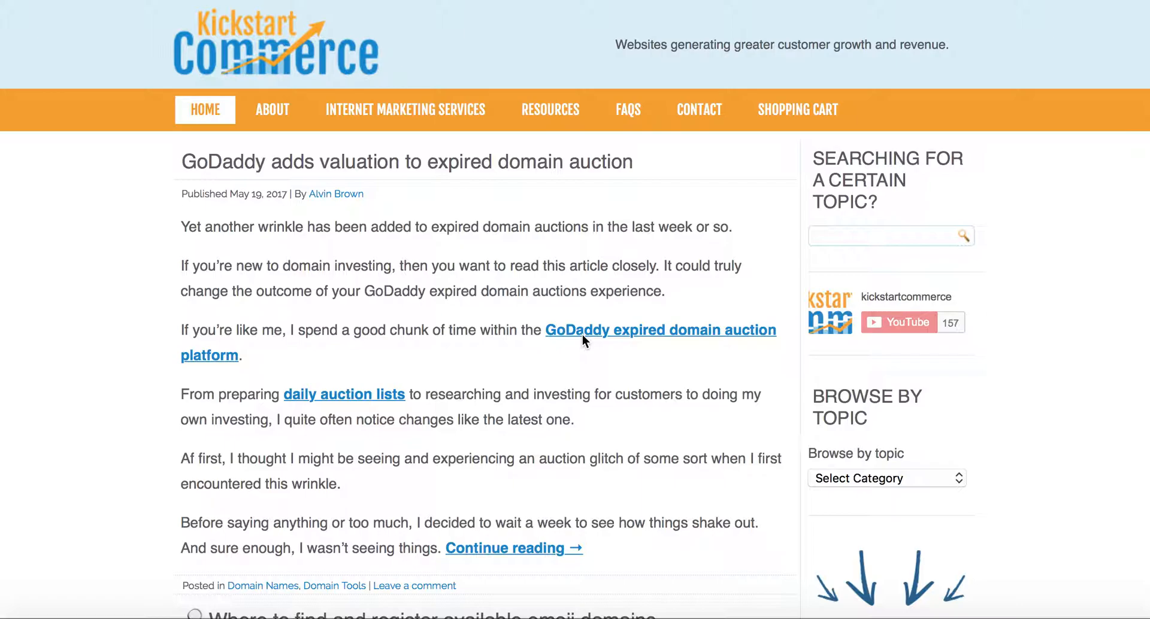
pyautogui.moveTo(642, 2)
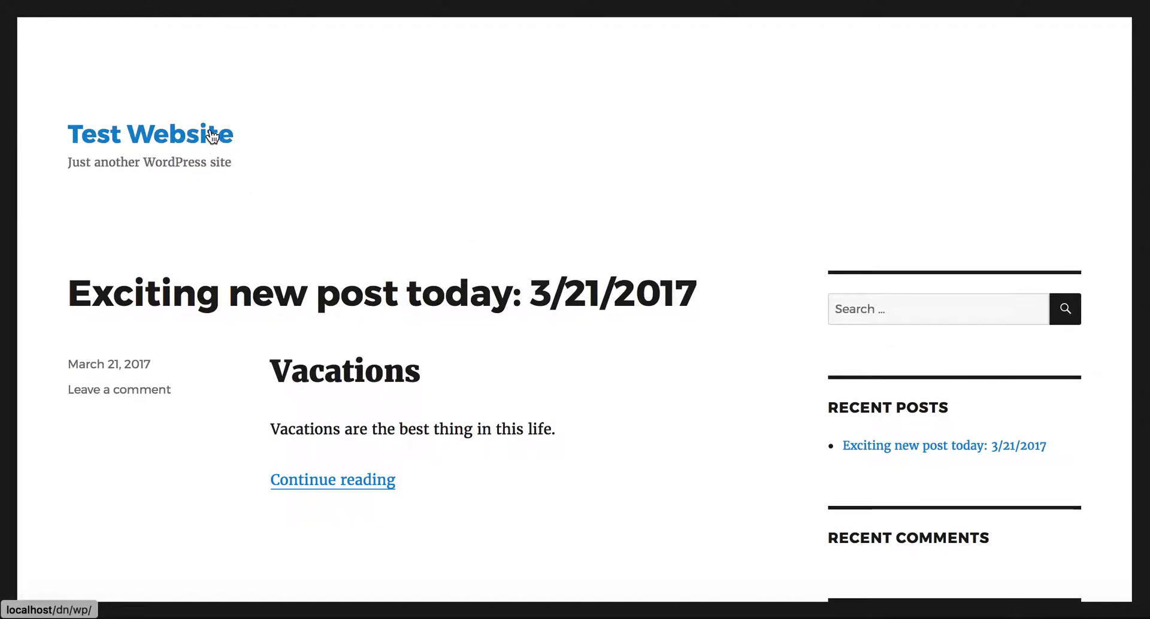
pyautogui.moveTo(211, 136)
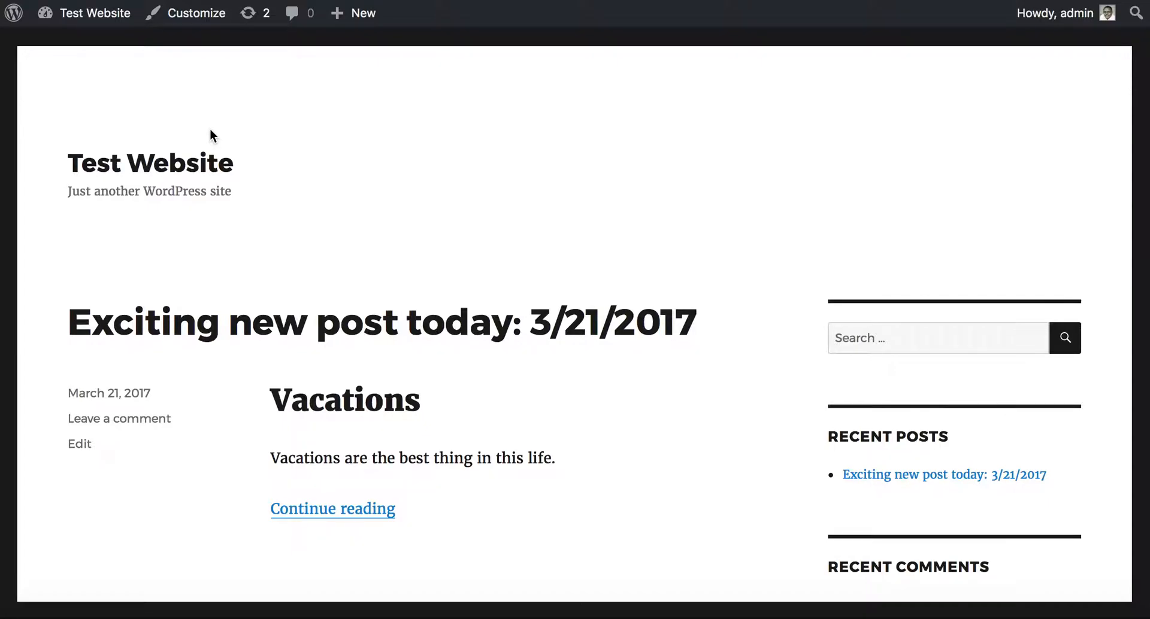
pyautogui.moveTo(742, 7)
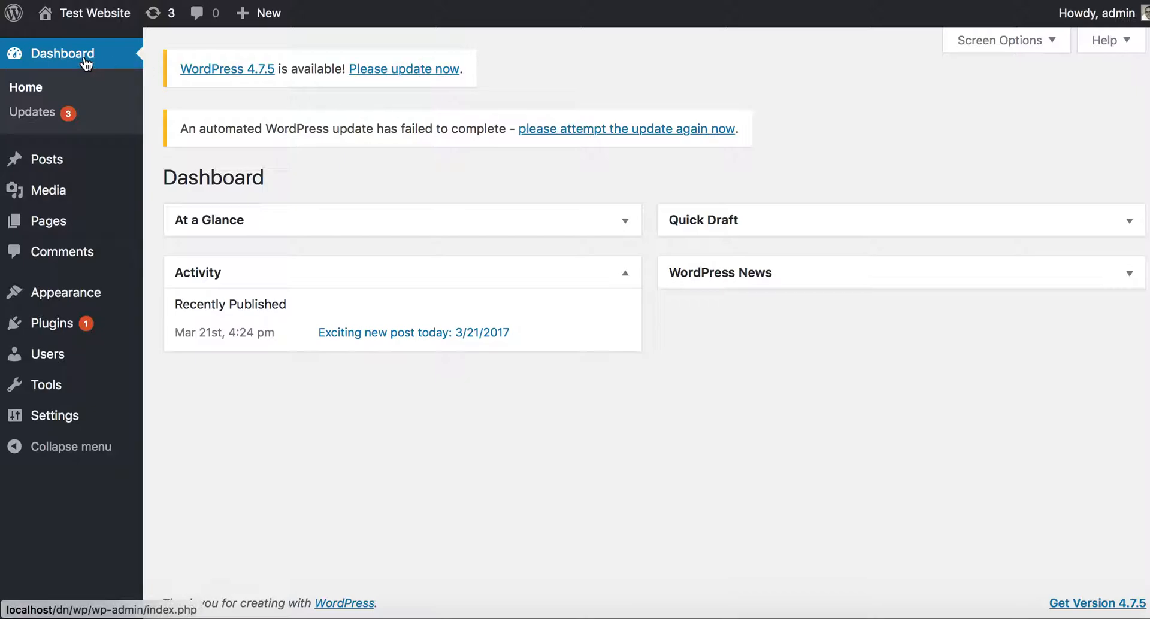
pyautogui.moveTo(266, 92)
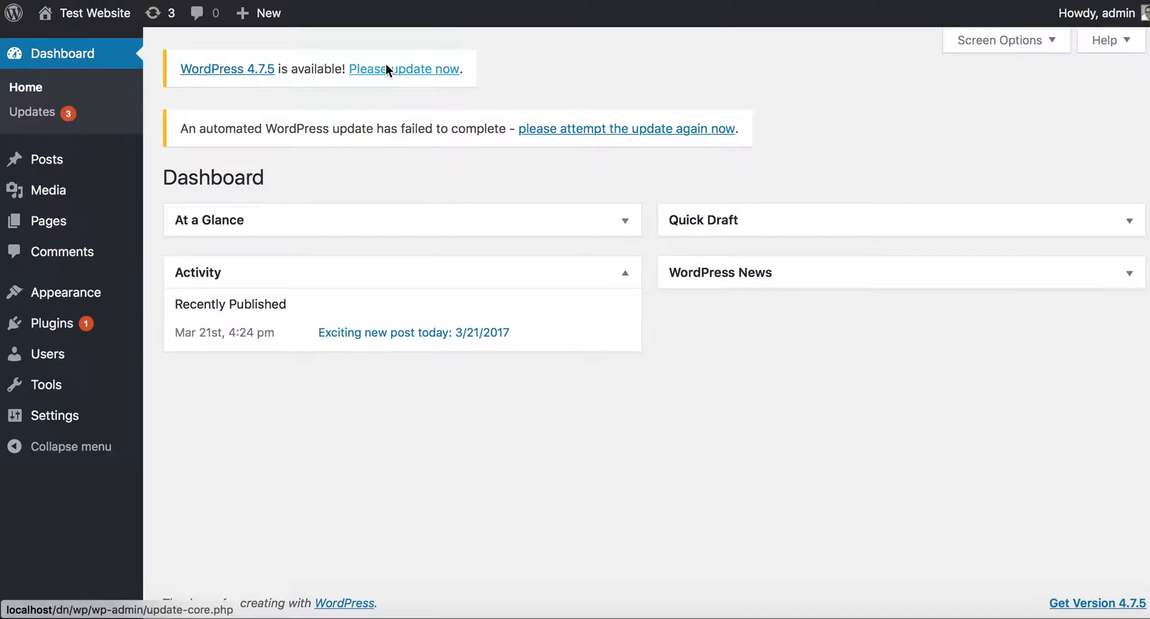
# - Follow the 'Please update now' notice to the Updates page offering WordPress 4.7.5
pyautogui.click(423, 69)
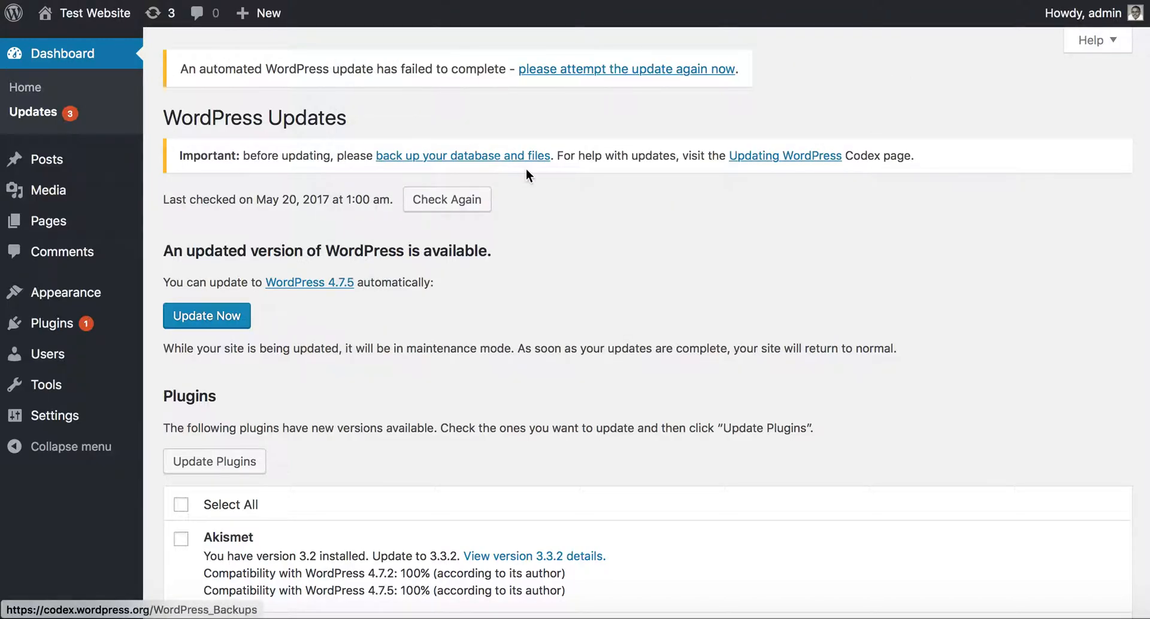
pyautogui.moveTo(382, 509)
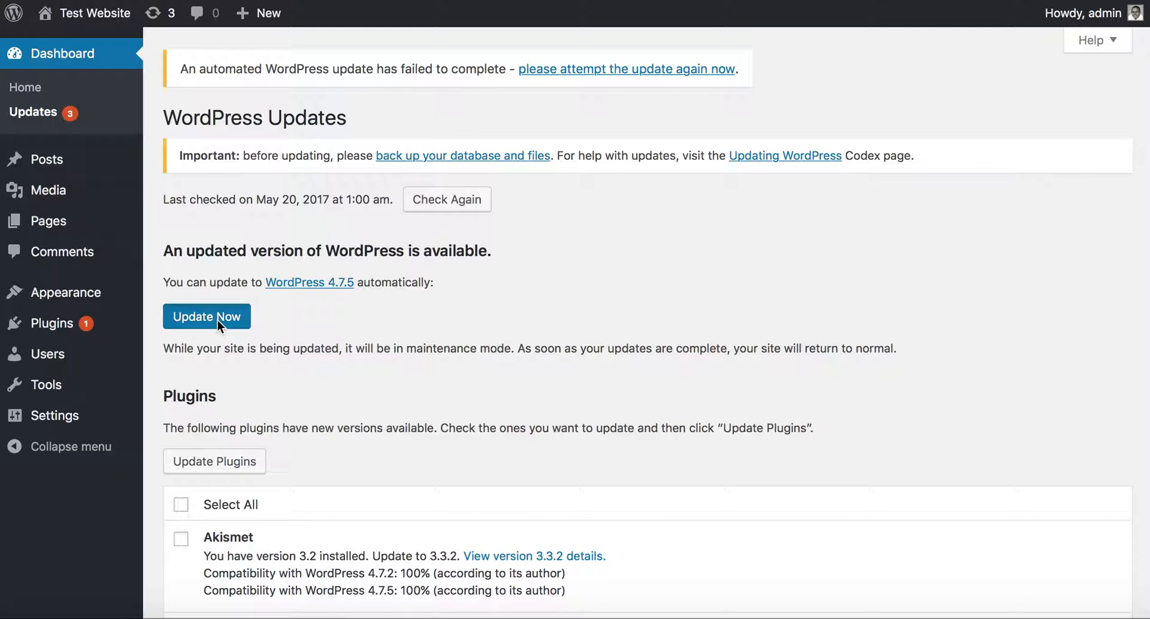
# - Start the WordPress 4.7.5 core update, which brings up the FTP connection-information form
pyautogui.click(207, 316)
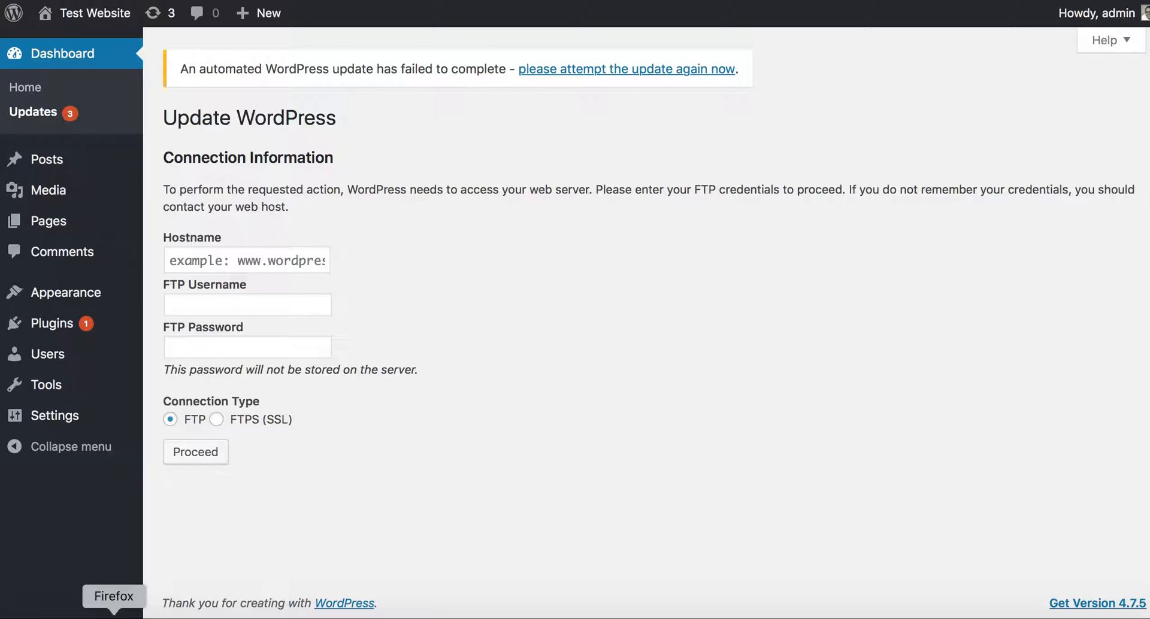
# - Show wp-config.php in Sublime Text 2 and highlight the define('FS_METHOD', 'direct'); line
pyautogui.click(129, 596)
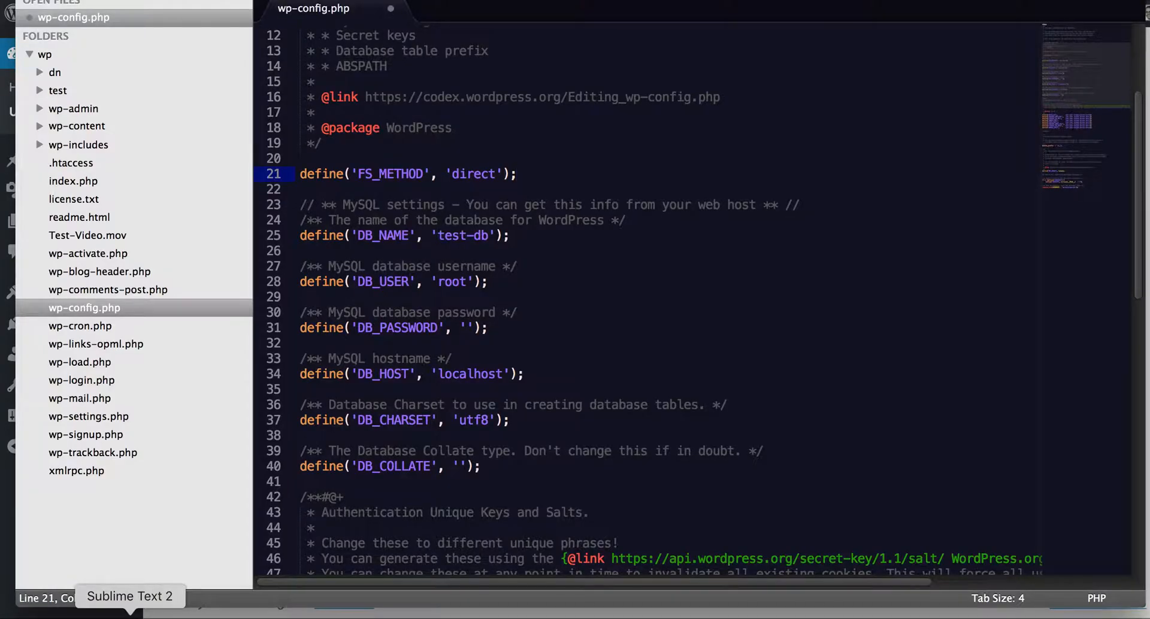
pyautogui.moveTo(114, 66)
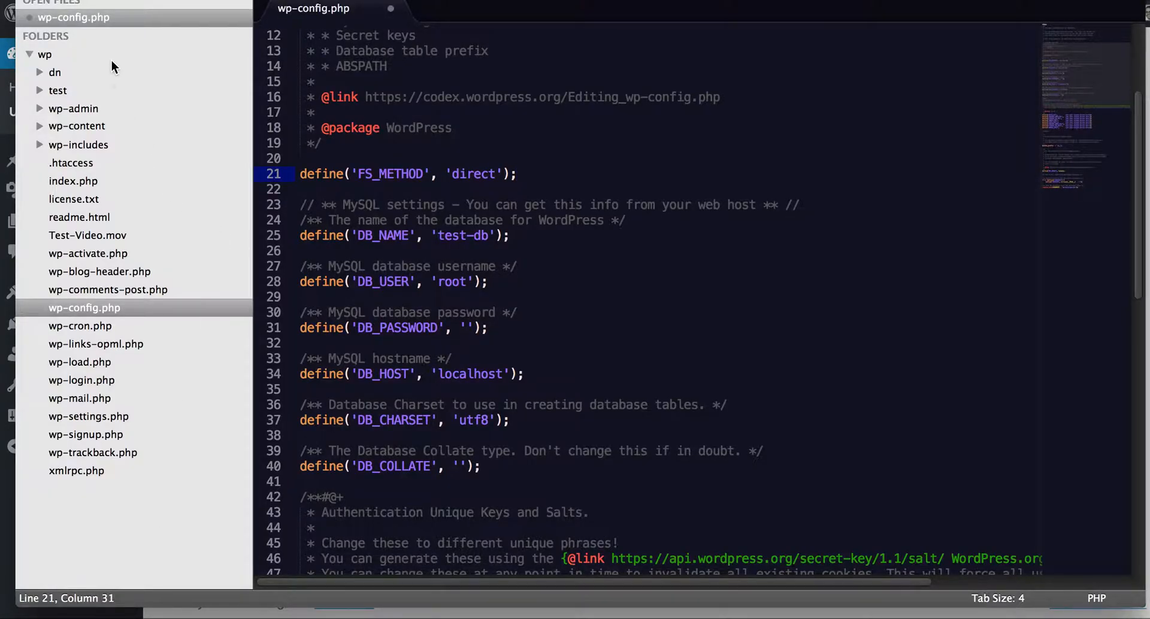
pyautogui.moveTo(94, 30)
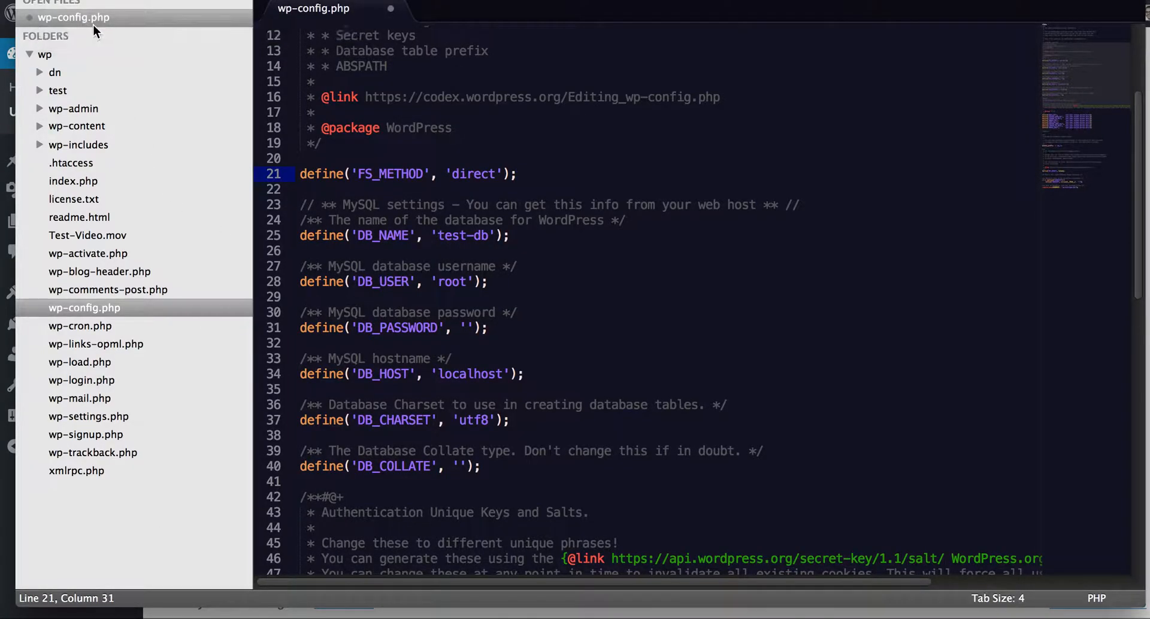
pyautogui.moveTo(103, 315)
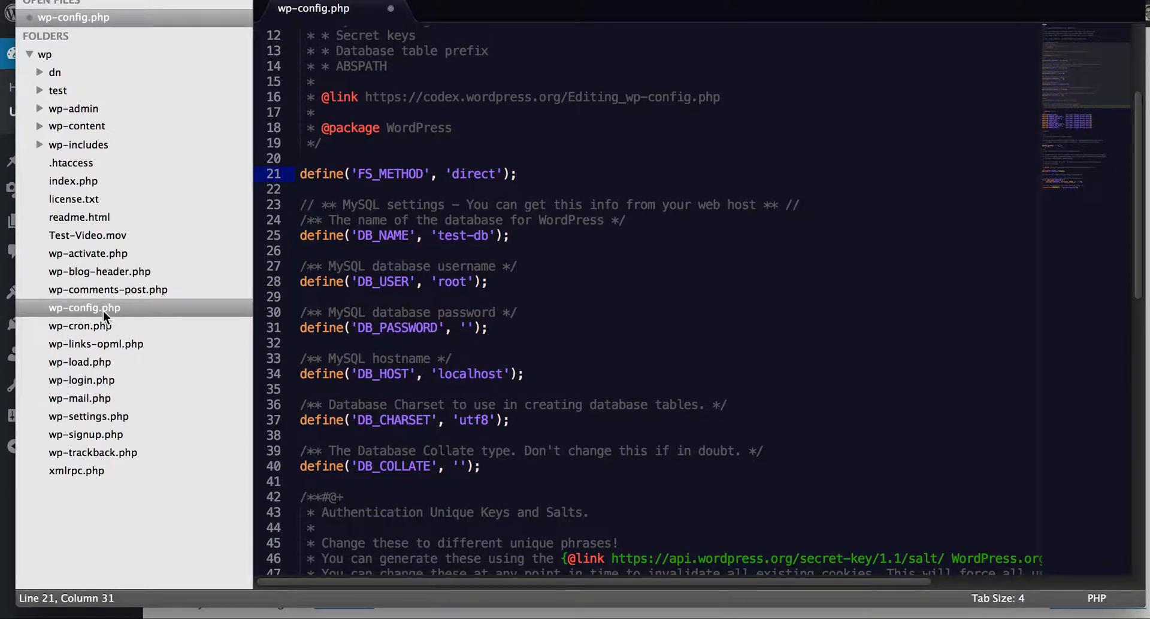
pyautogui.moveTo(498, 178)
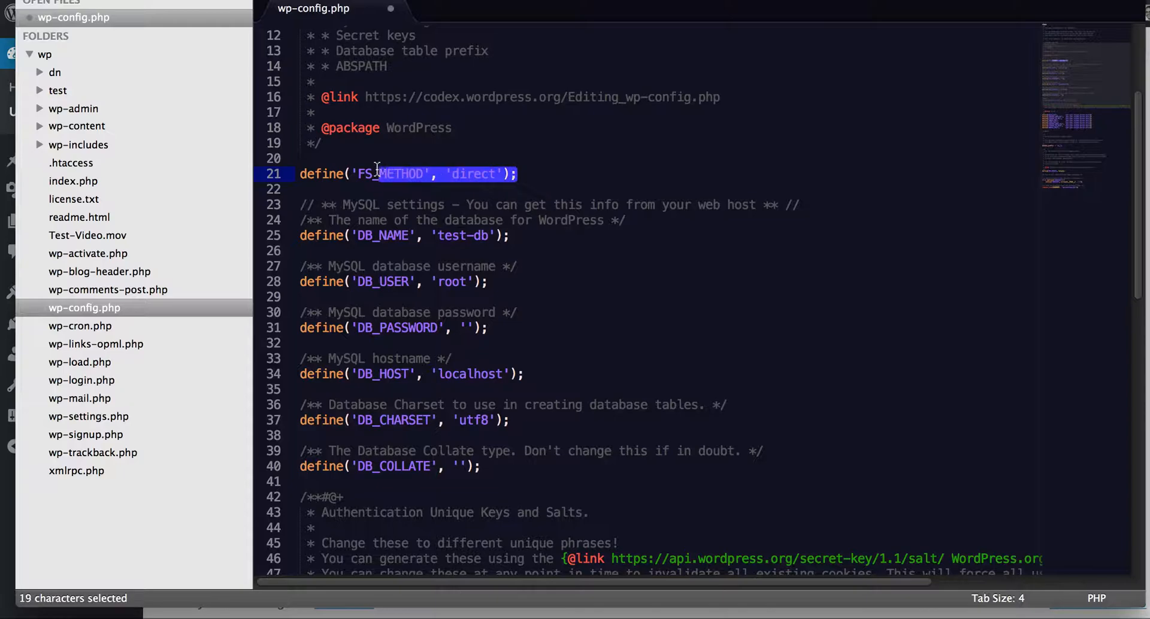
pyautogui.moveTo(377, 174); pyautogui.dragTo(299, 173)
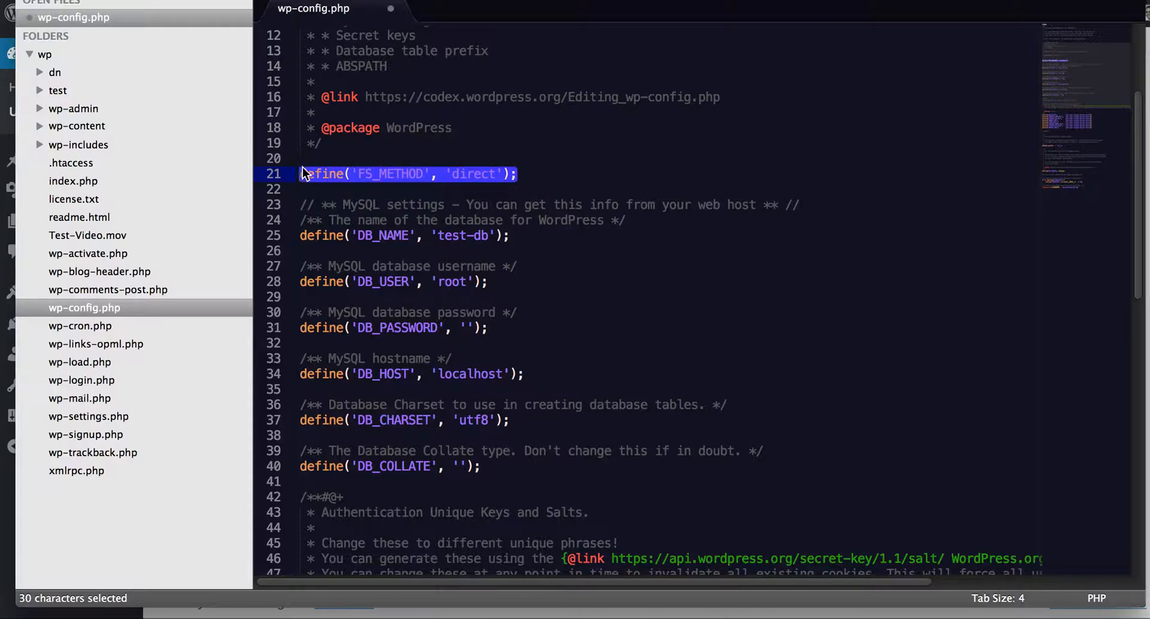
pyautogui.click(418, 205)
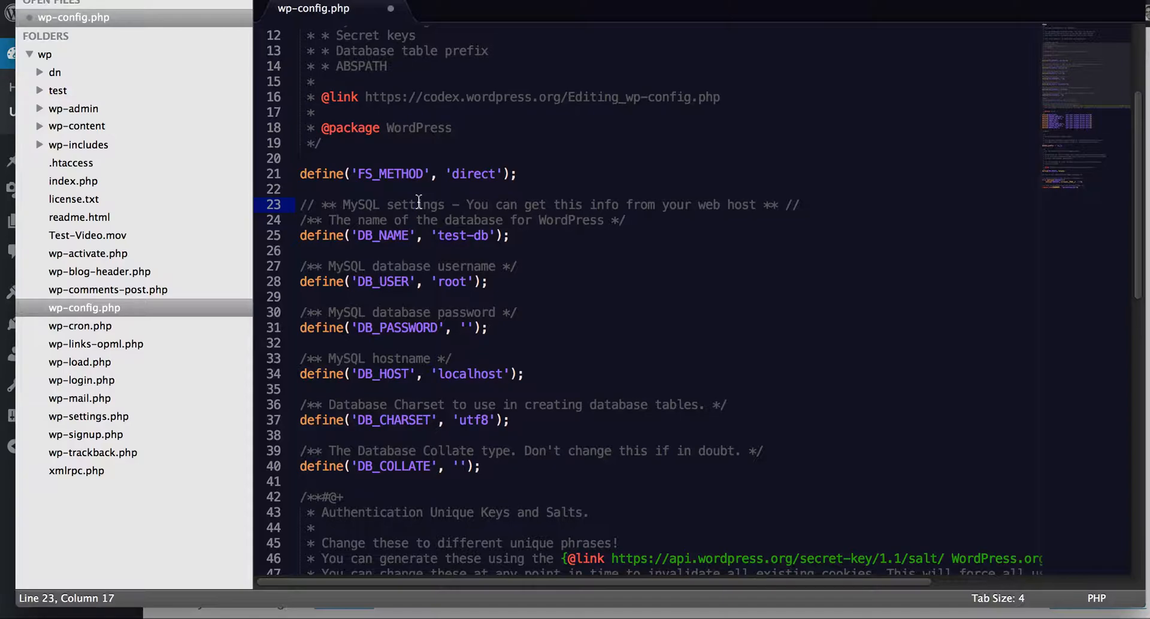
pyautogui.moveTo(491, 204)
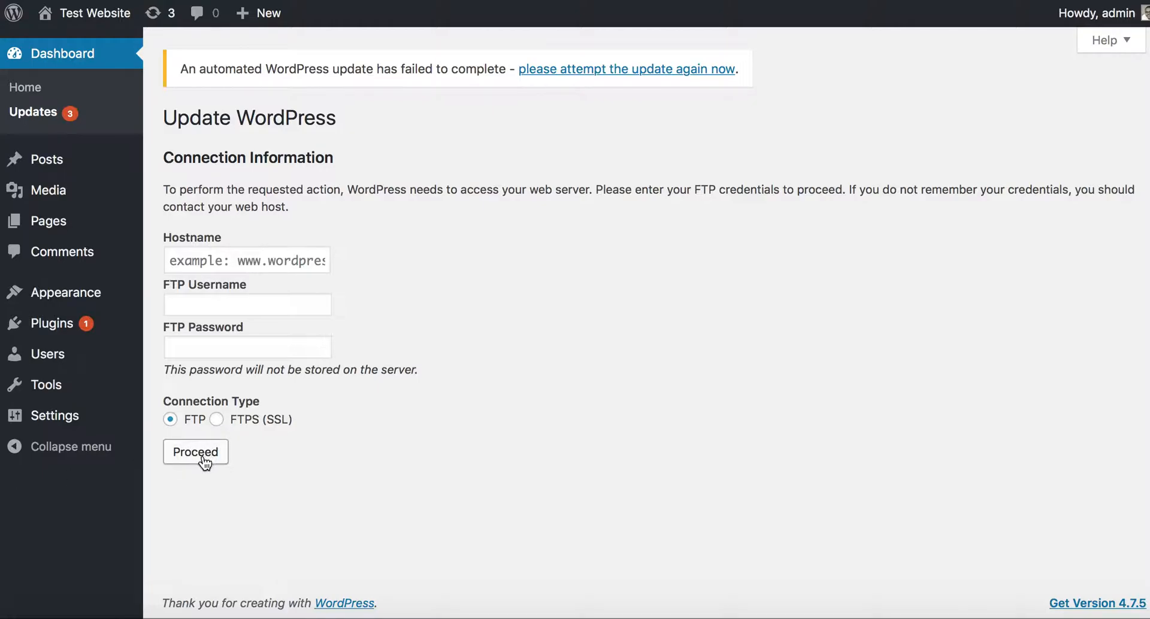
pyautogui.moveTo(613, 67)
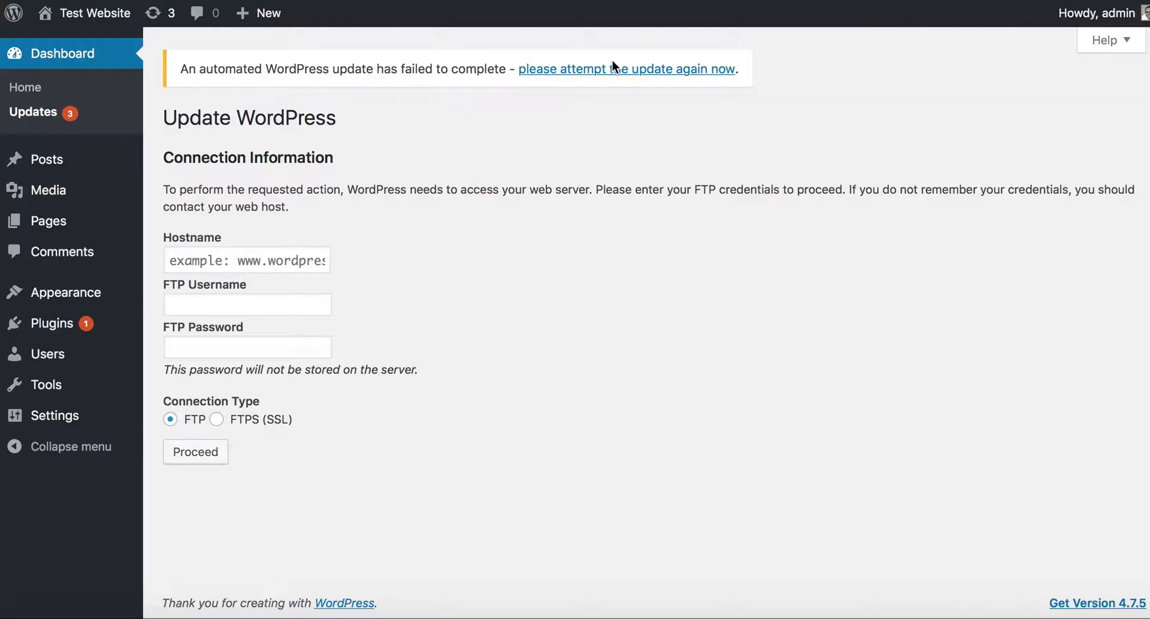
pyautogui.moveTo(81, 60)
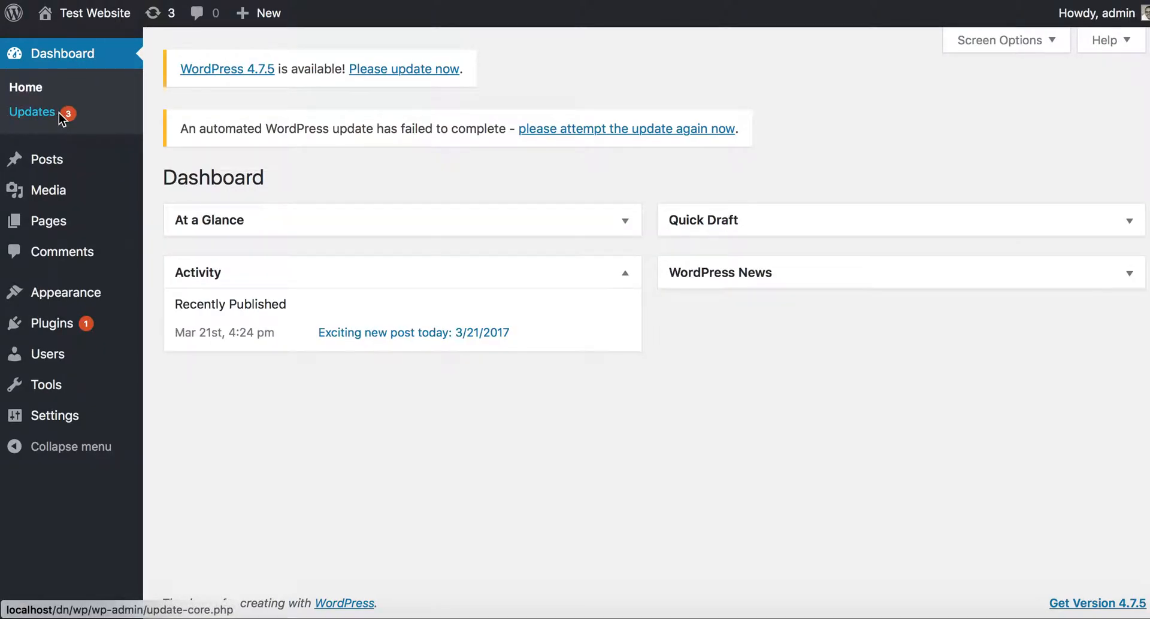
# - Return to Dashboard > Updates with the Akismet plugin selected for updating
pyautogui.click(32, 111)
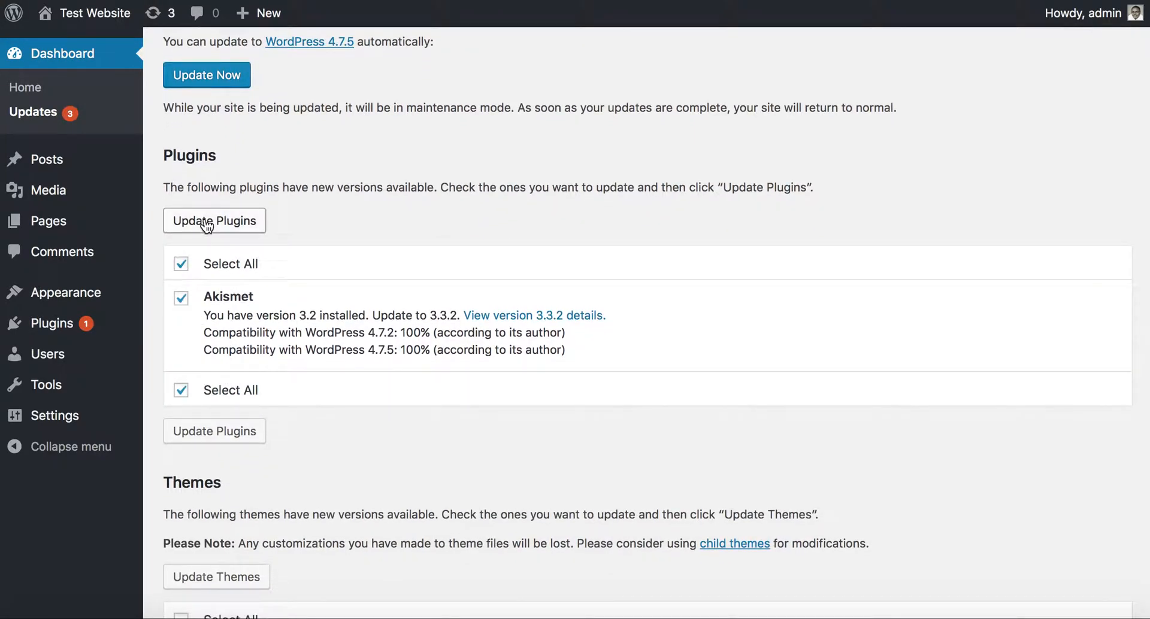
# - Run the Akismet plugin update, which fails with a 'Could not create directory' error
pyautogui.click(215, 220)
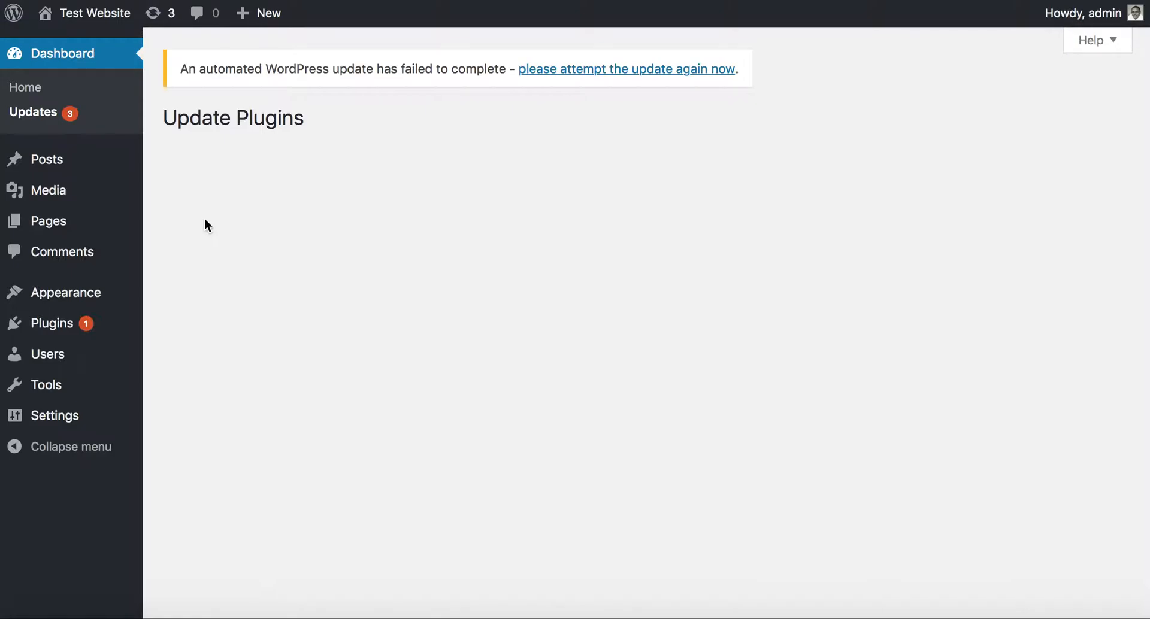
pyautogui.click(625, 68)
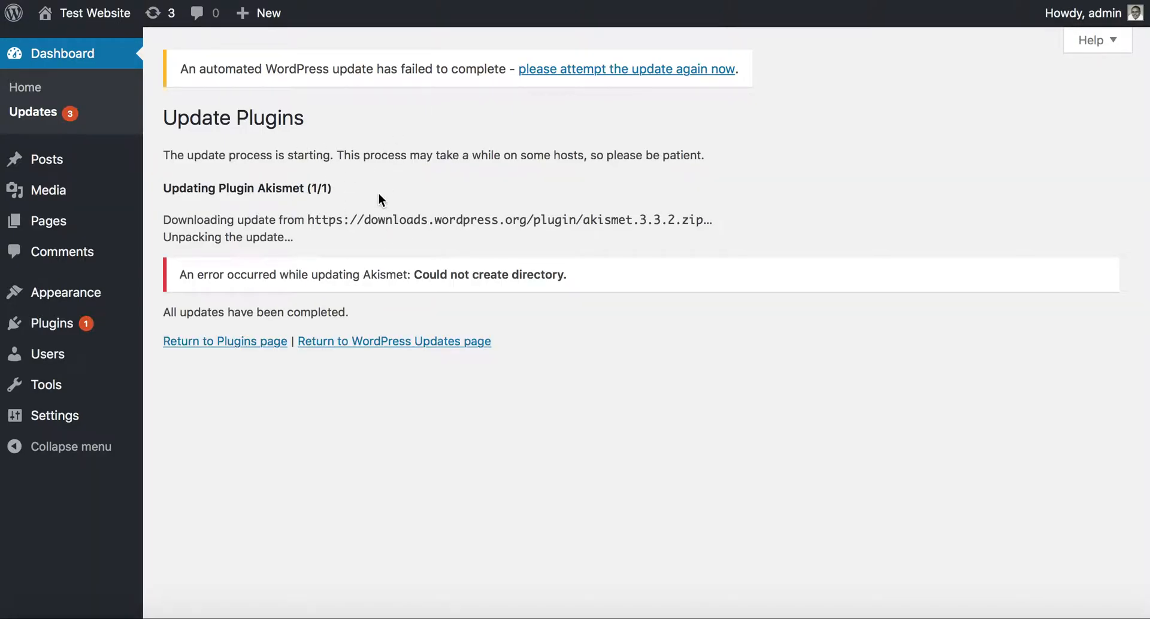
pyautogui.moveTo(318, 151)
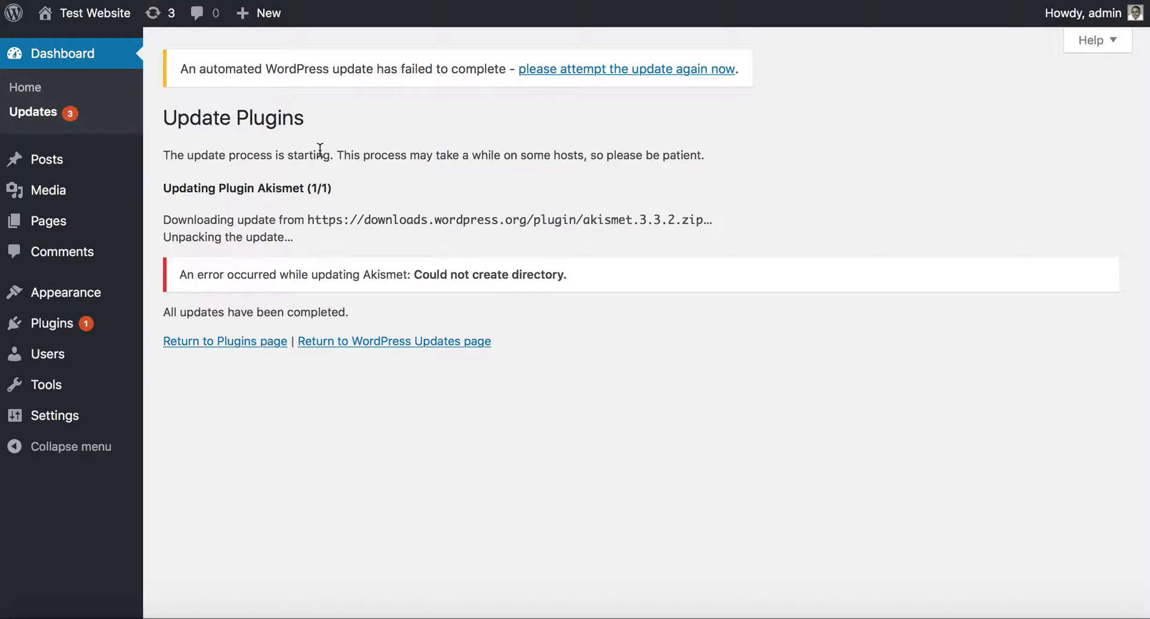
pyautogui.moveTo(297, 248)
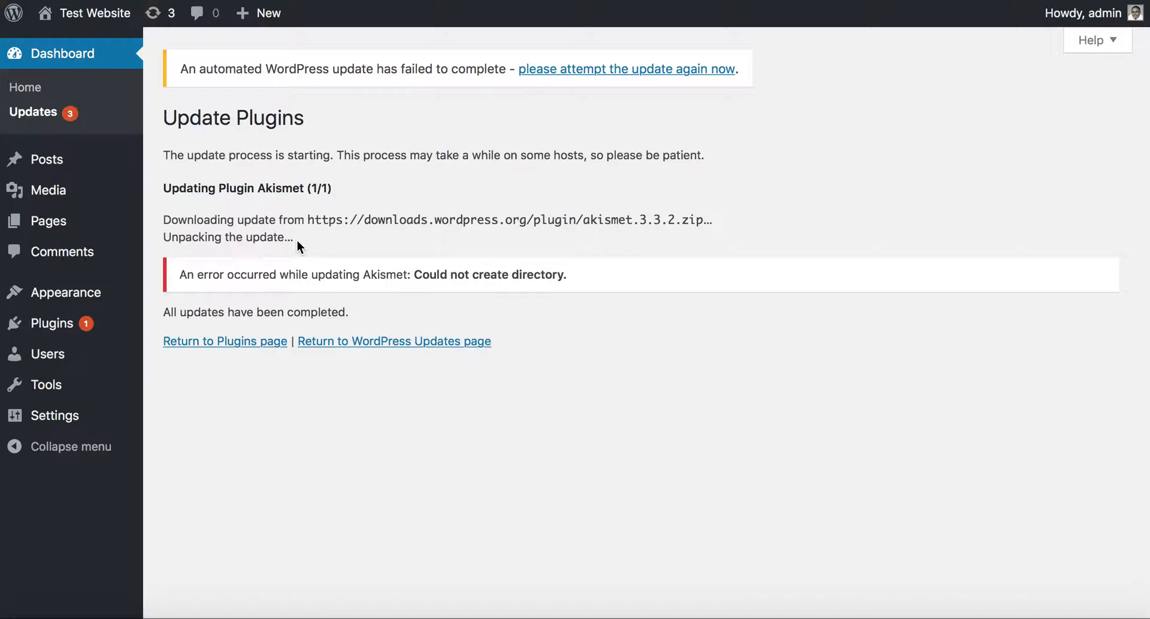
pyautogui.moveTo(169, 150)
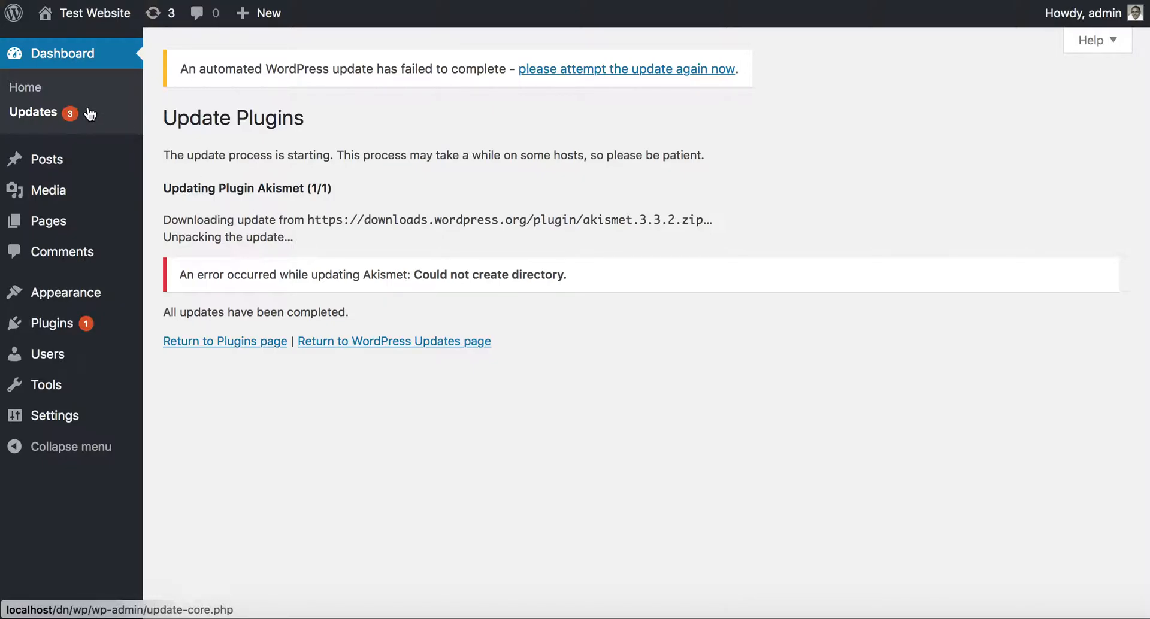
pyautogui.moveTo(81, 116)
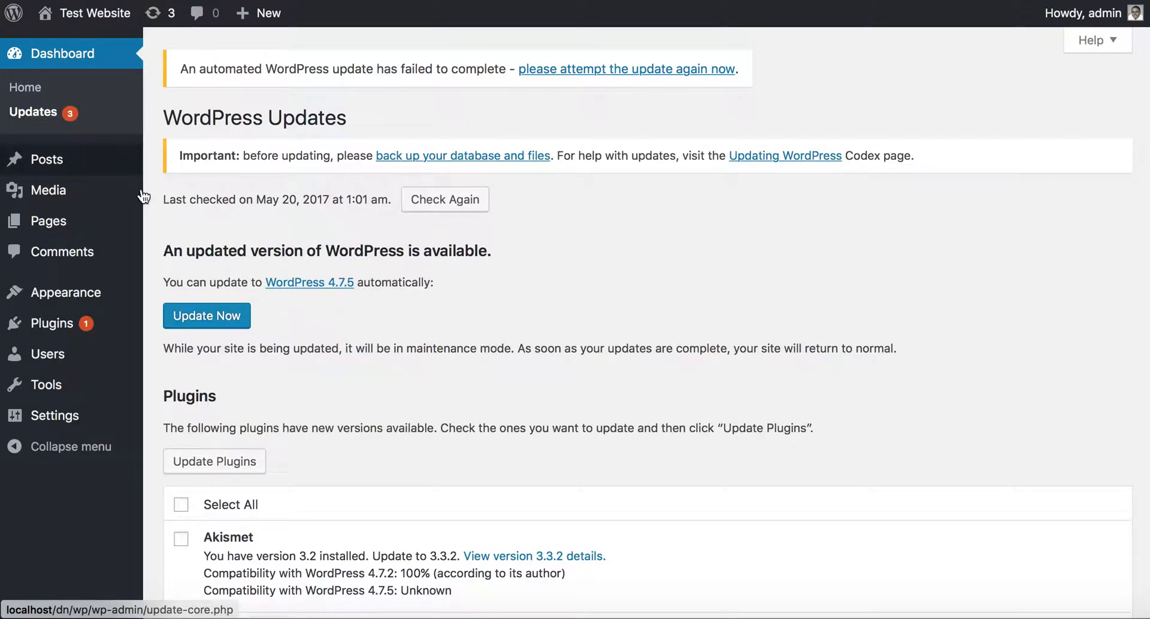
# - Start the WordPress 4.7.5 core update, now downloading directly without FTP details
pyautogui.click(206, 315)
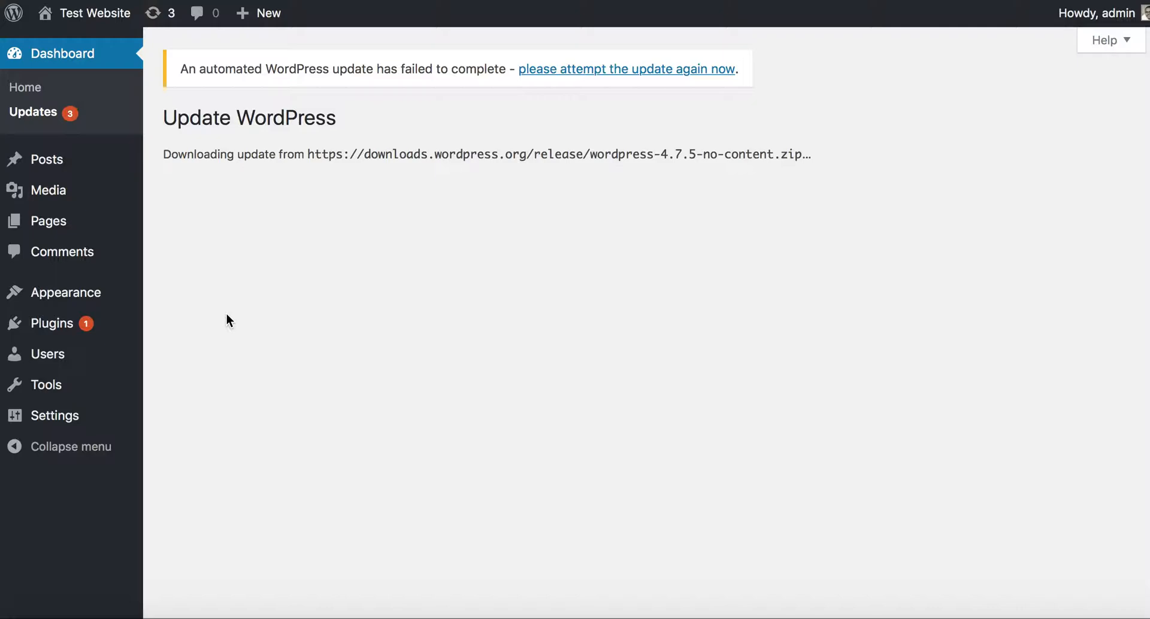
pyautogui.moveTo(231, 309)
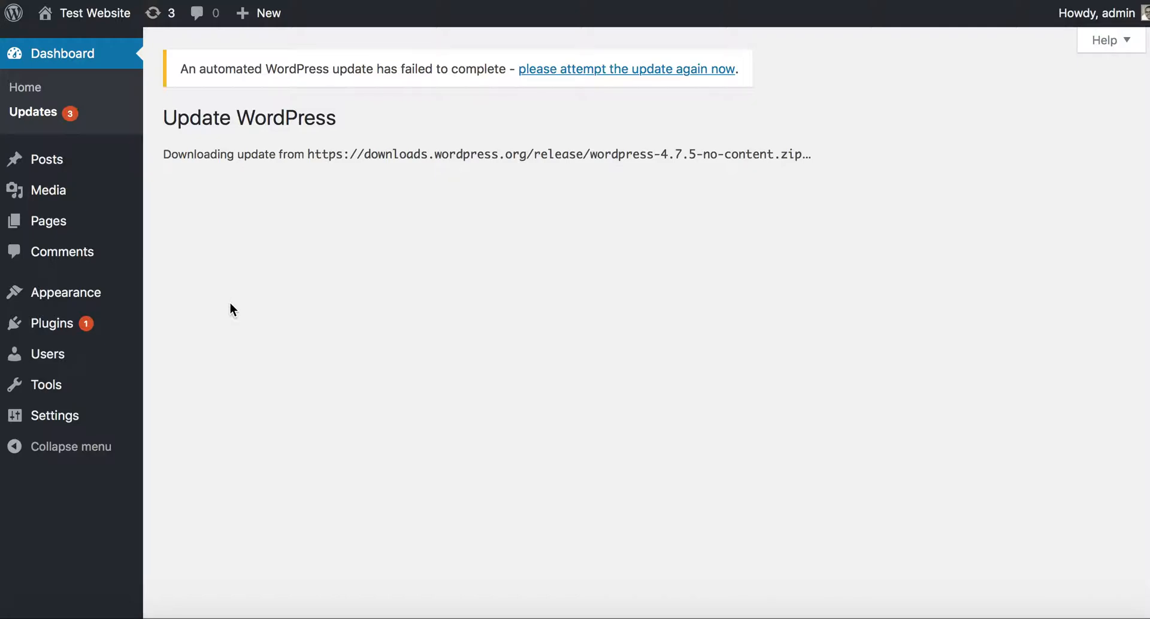
pyautogui.moveTo(450, 170)
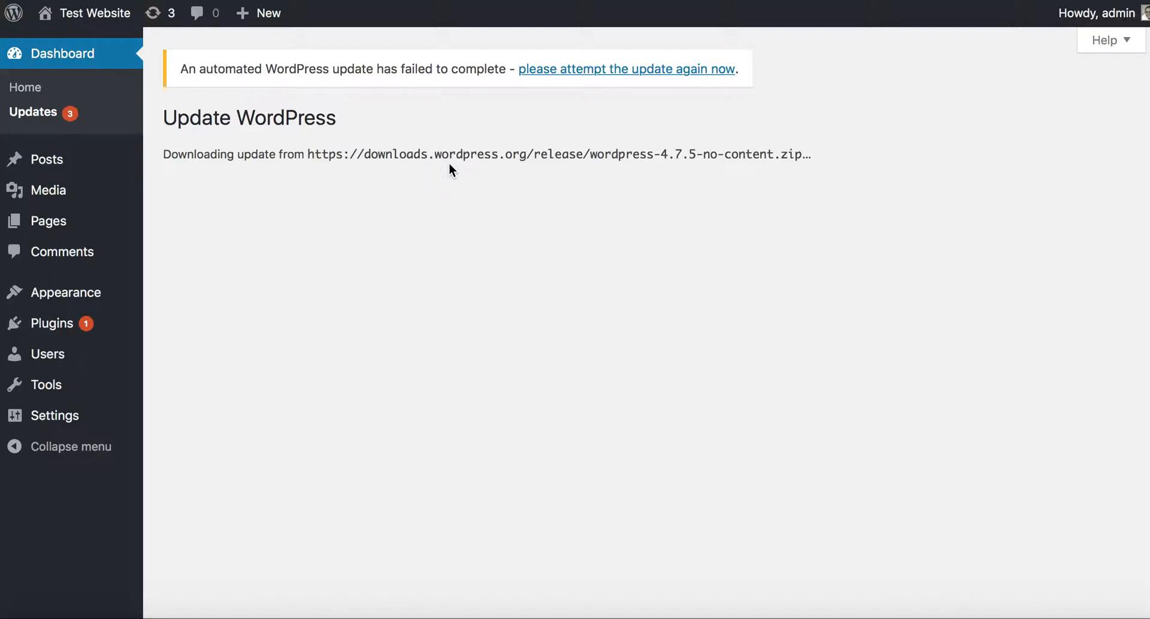
pyautogui.moveTo(524, 158)
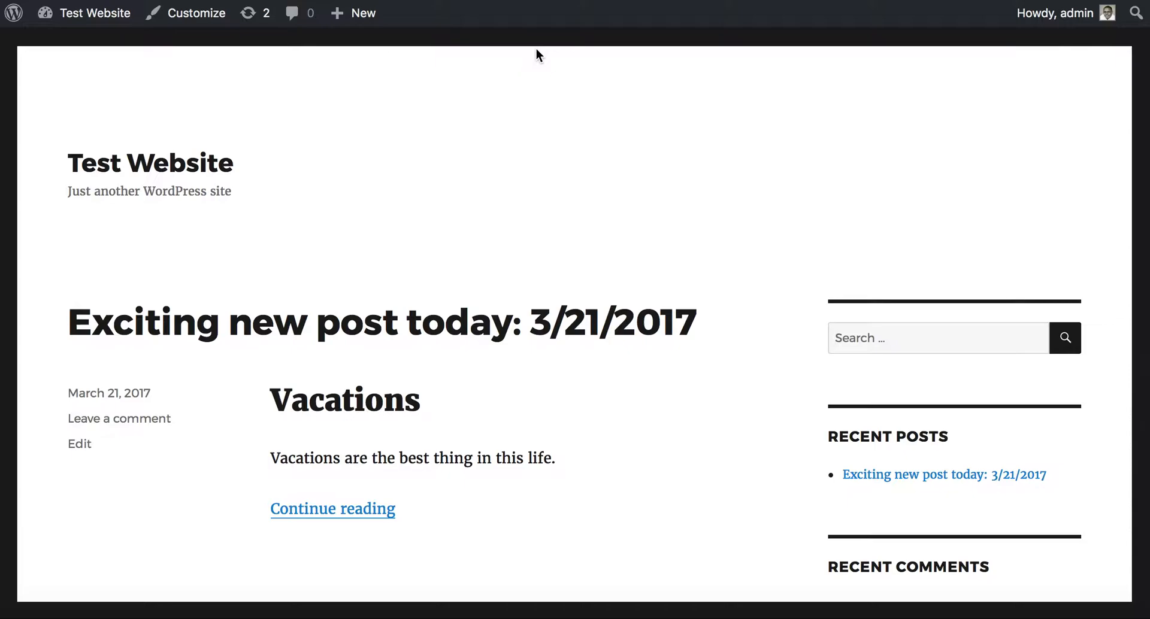
pyautogui.moveTo(545, 77)
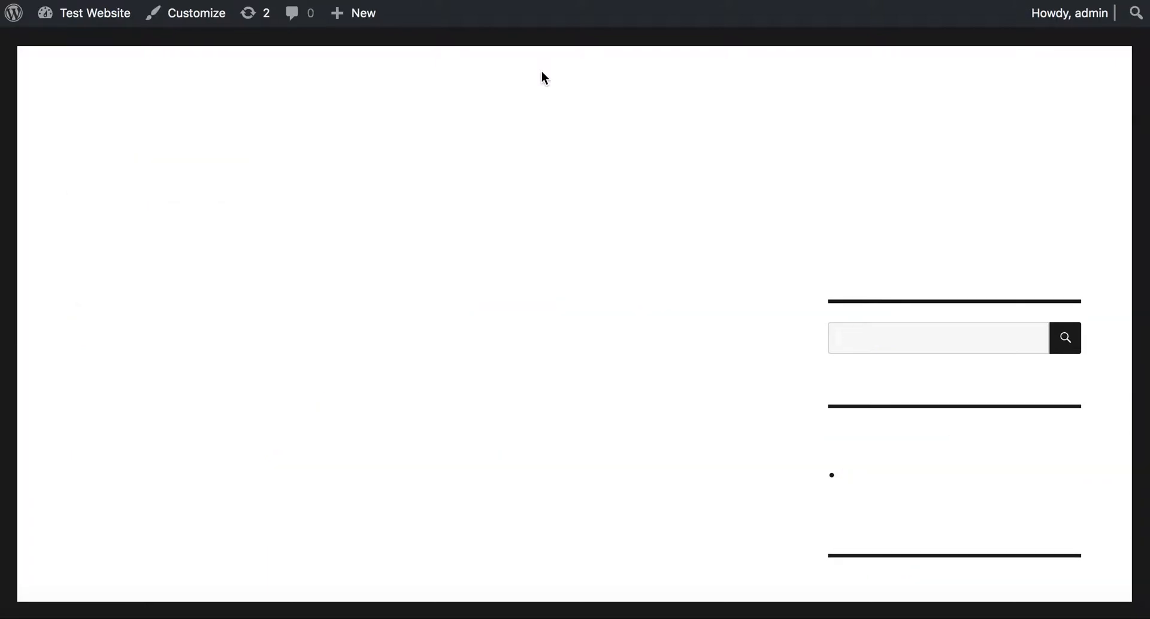
pyautogui.moveTo(785, 8)
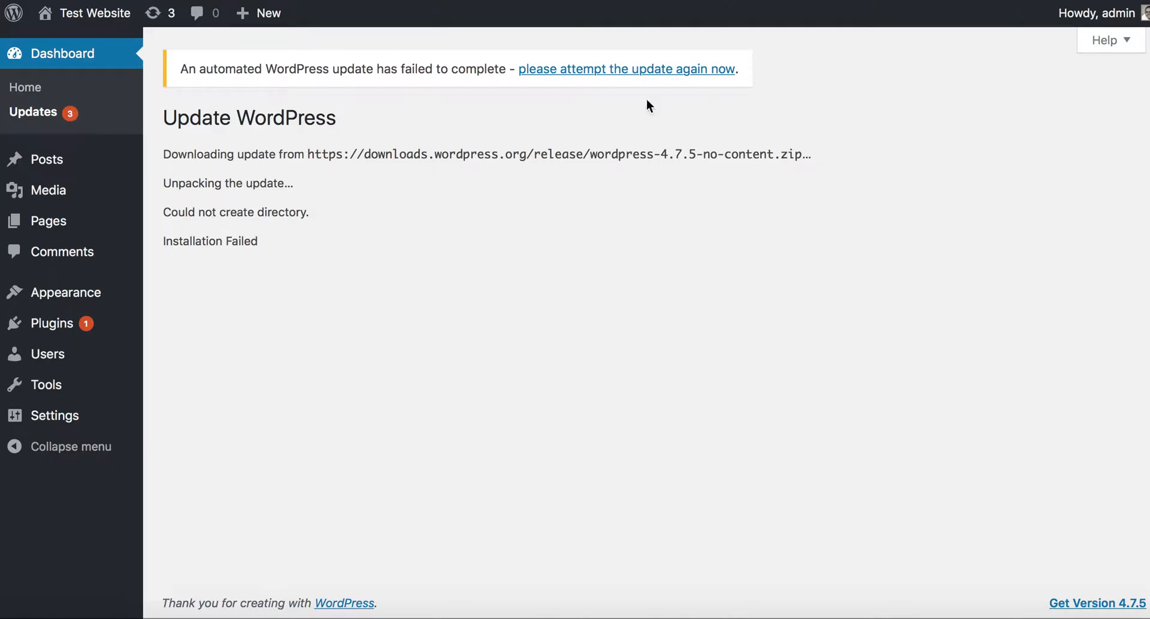
pyautogui.moveTo(255, 236)
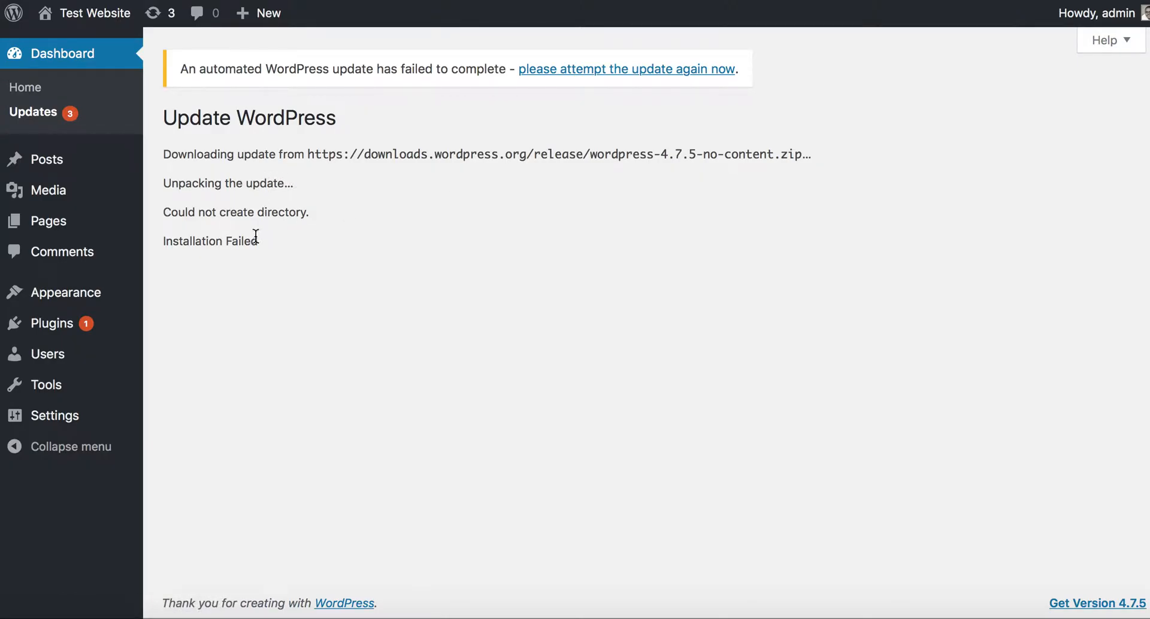
pyautogui.moveTo(230, 234)
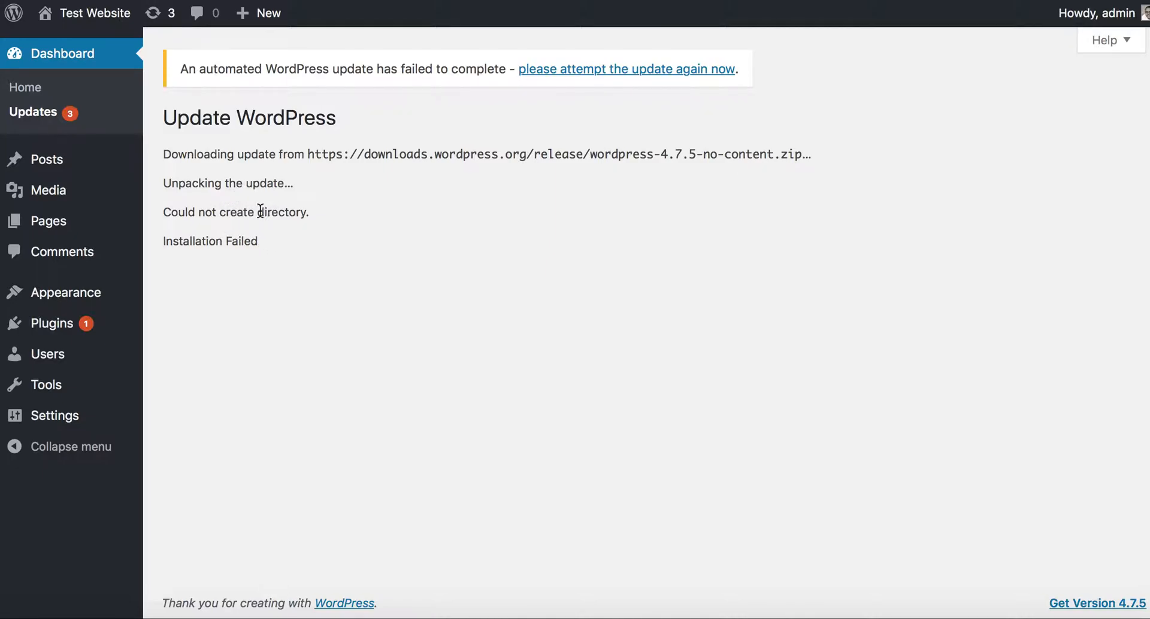
pyautogui.moveTo(269, 233)
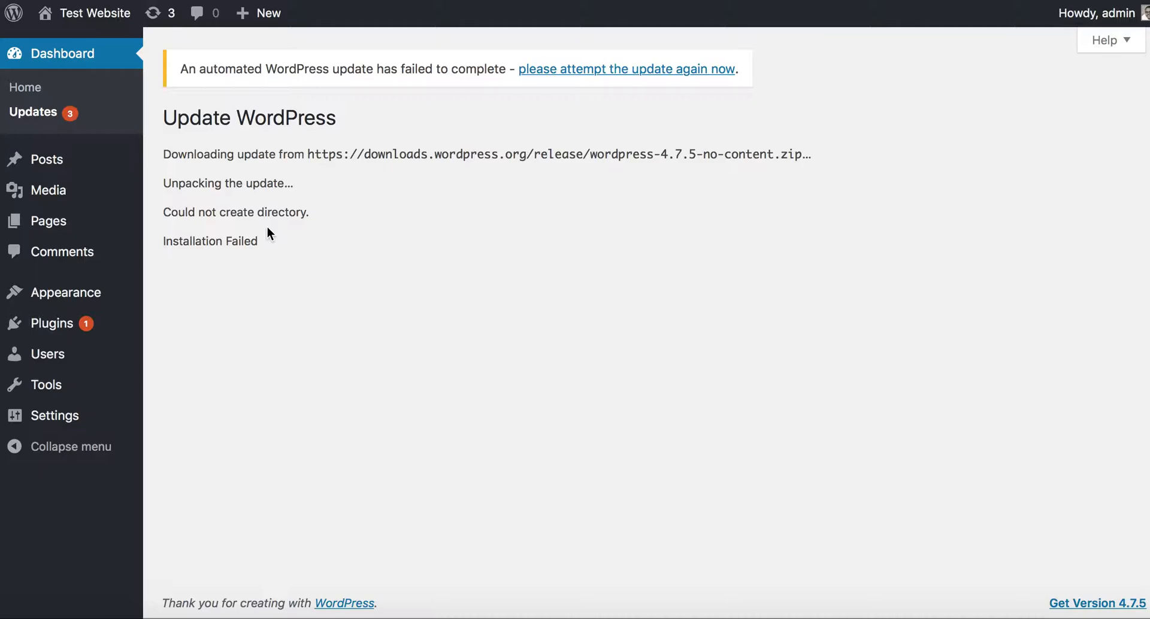
pyautogui.moveTo(262, 454)
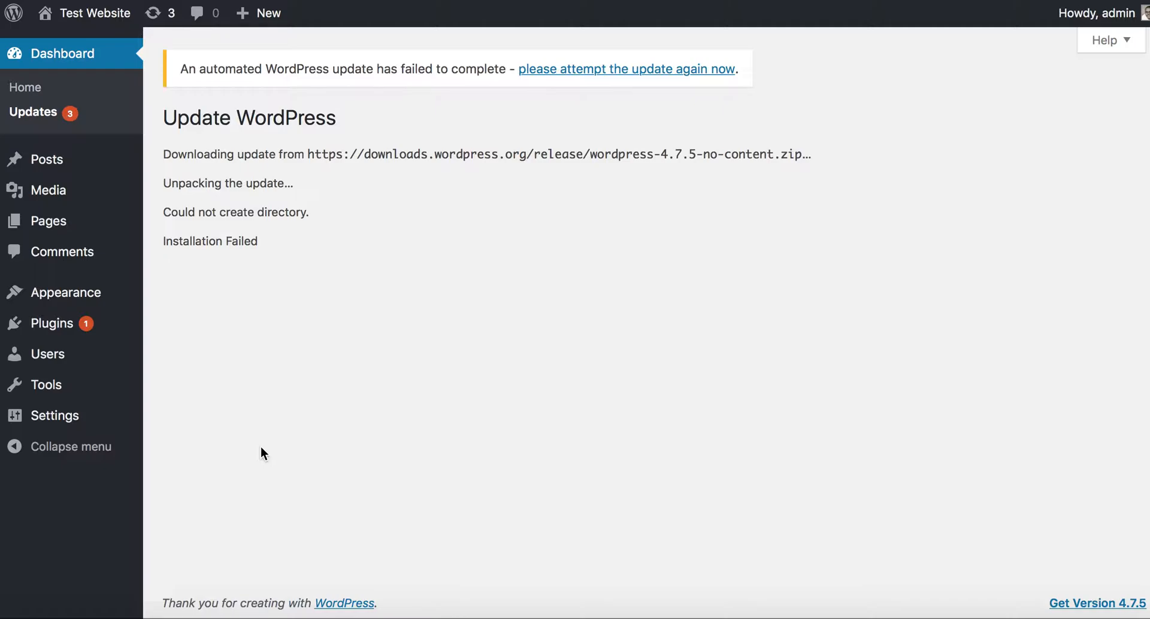
pyautogui.moveTo(420, 608)
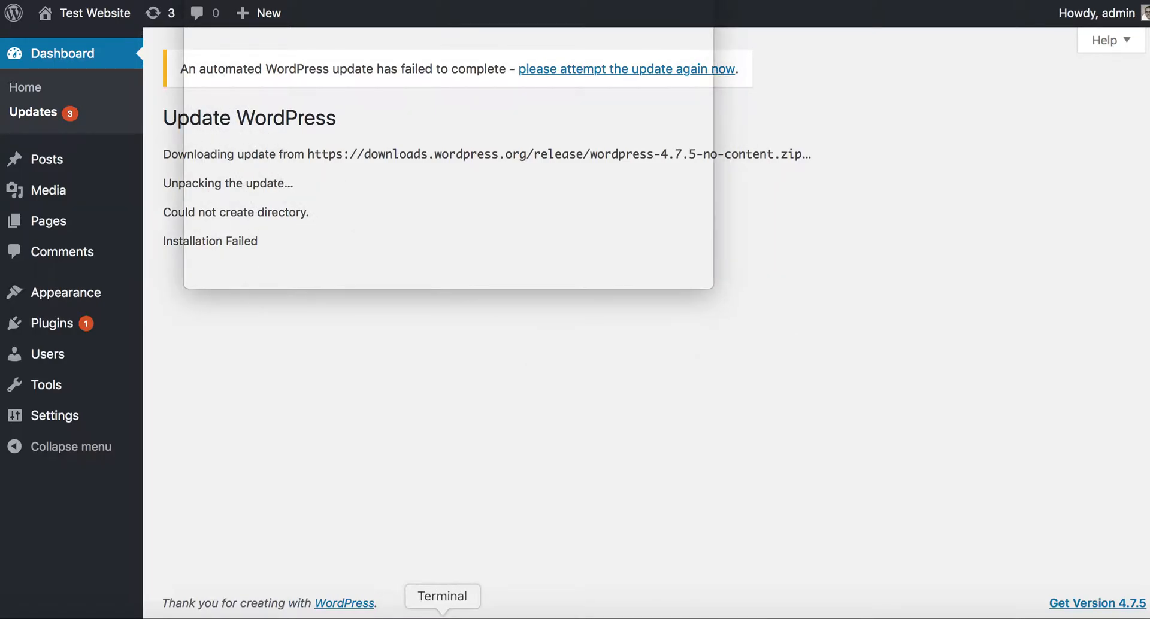
# - In Terminal, run chmod on the dn folder with 777 and -R from the htdocs directory
pyautogui.click(442, 595)
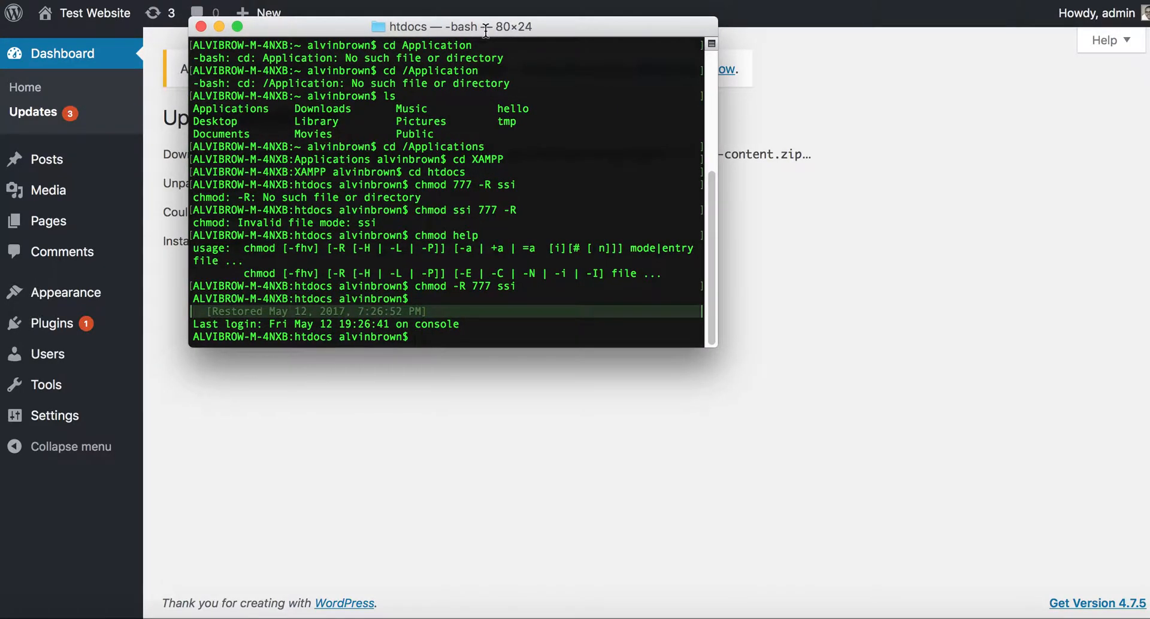
pyautogui.write('cd')
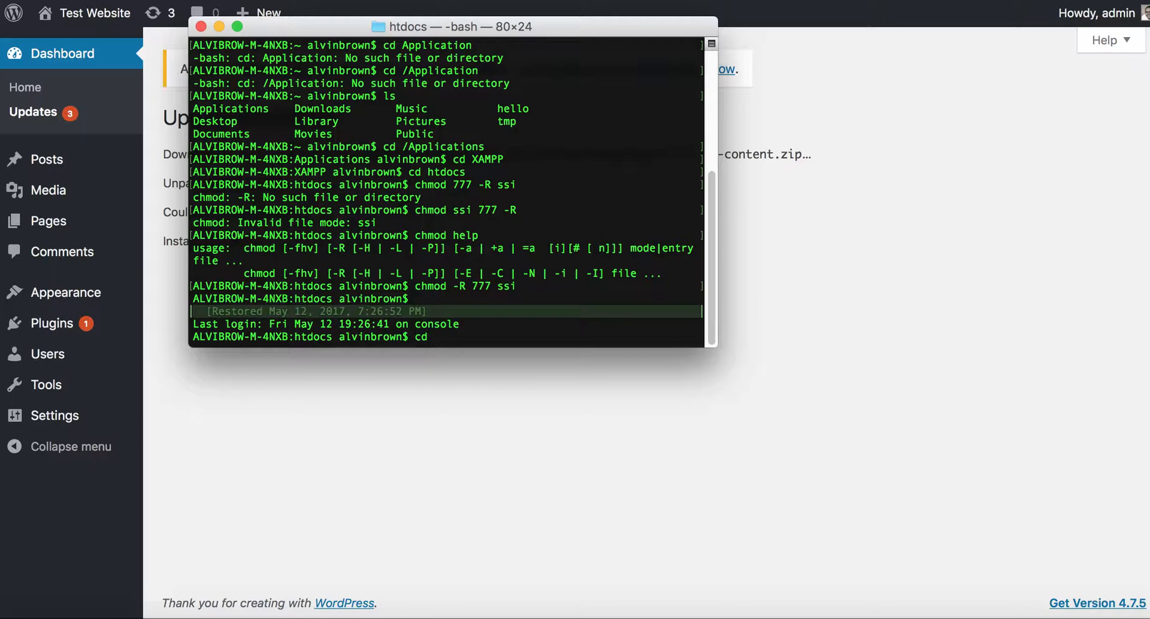
pyautogui.write('chmod')
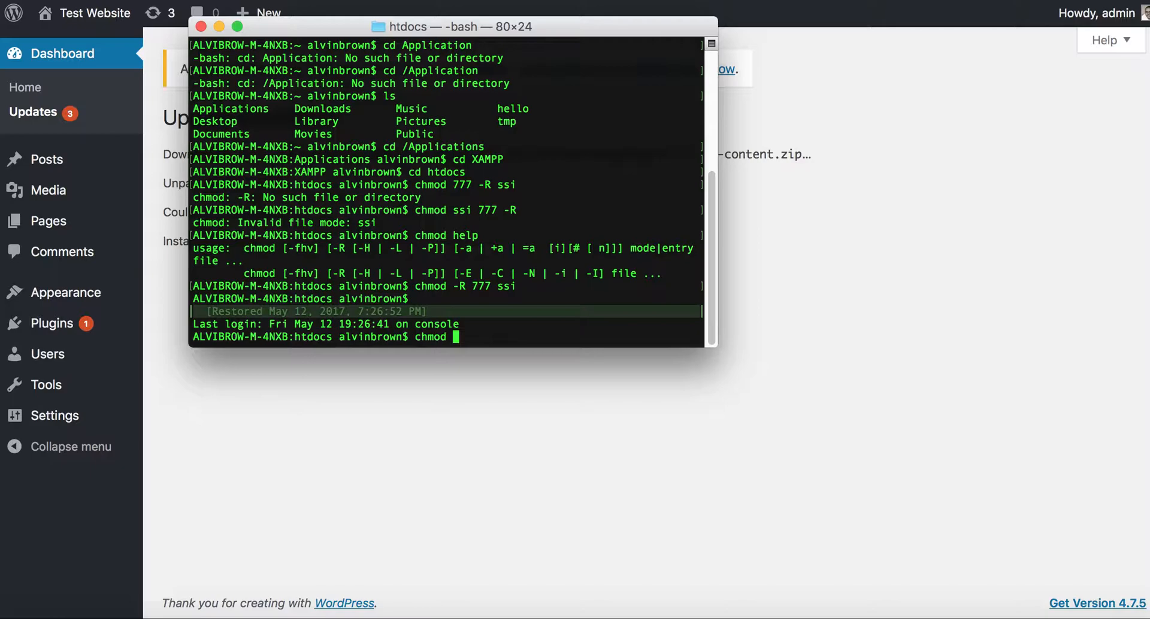
pyautogui.write('dn')
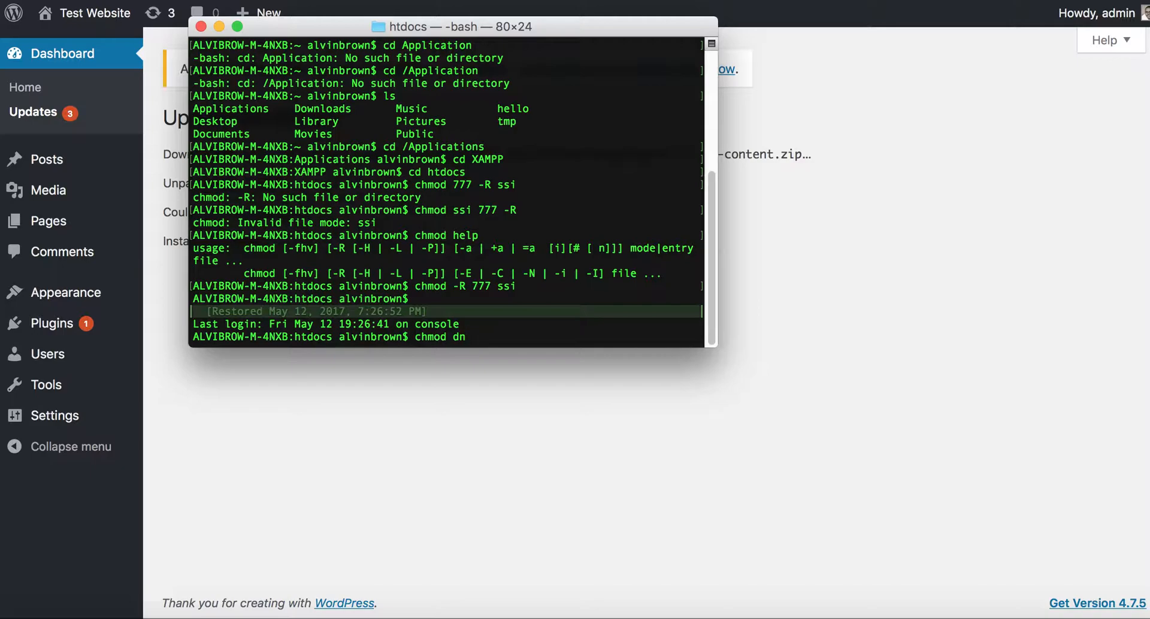
pyautogui.write('777')
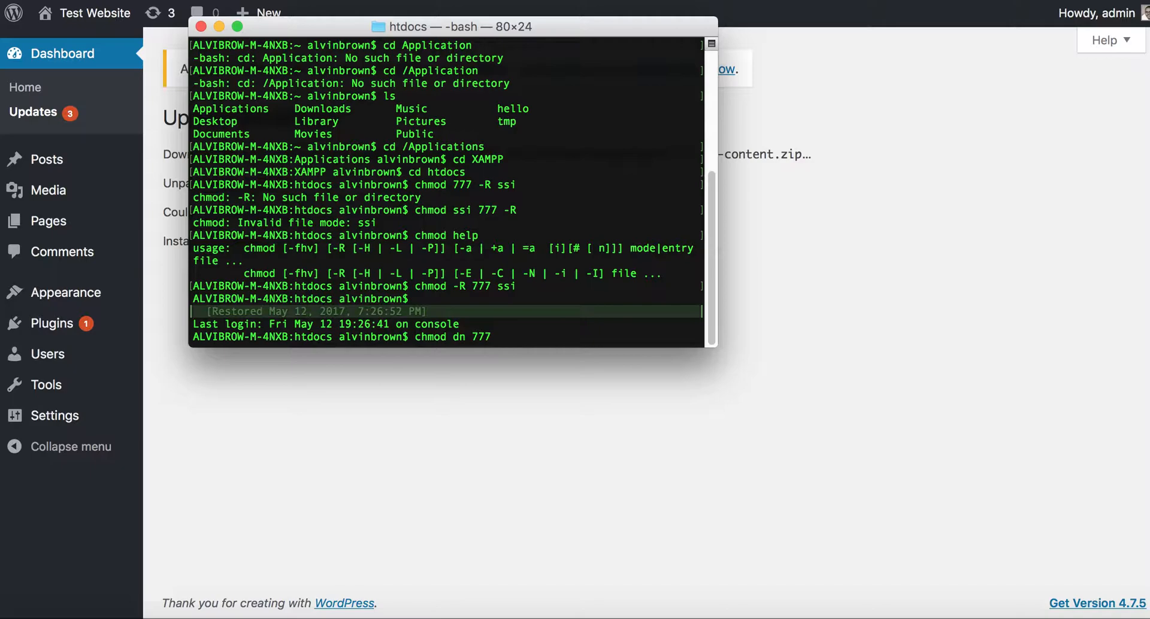
pyautogui.write('-R')
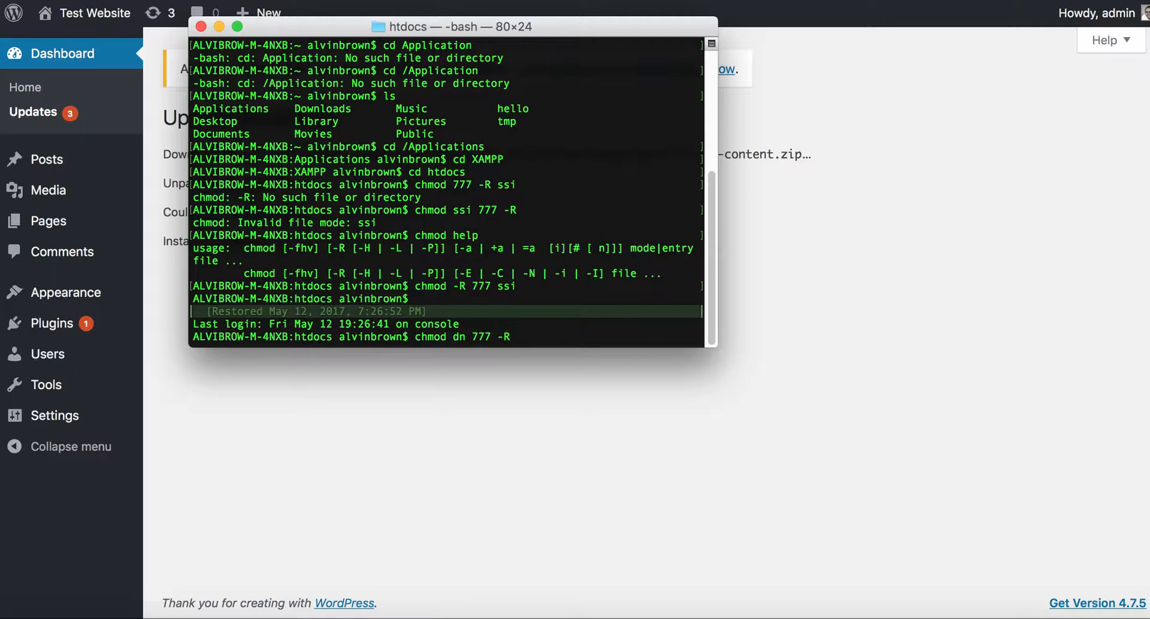
pyautogui.press('Return')
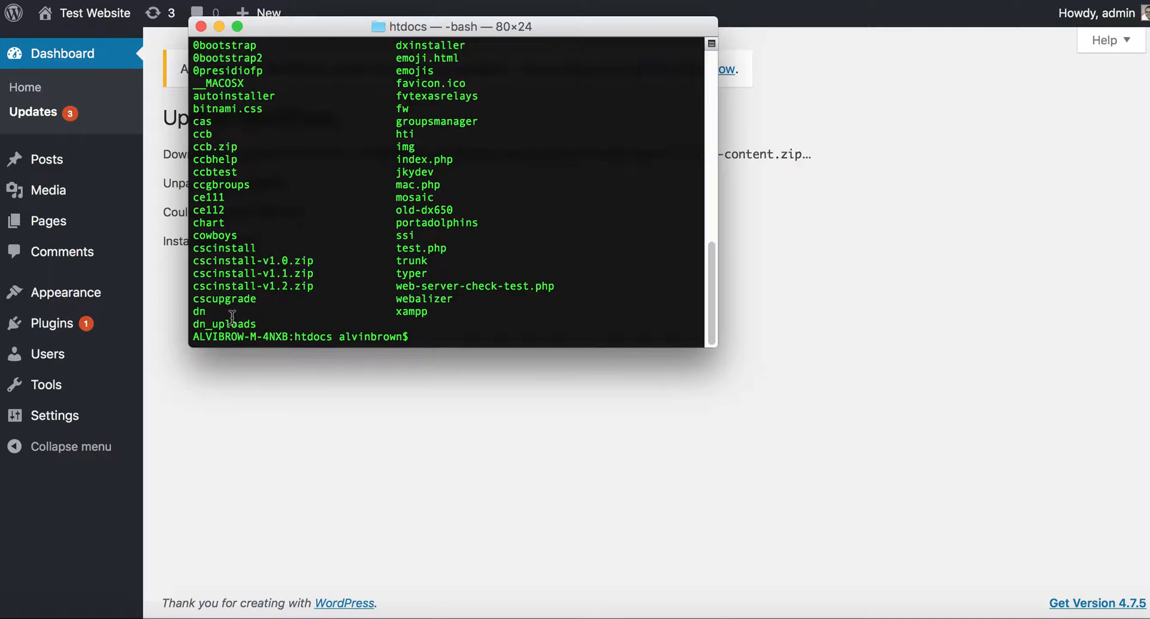
# - Retype and rerun chmod -R 777 dn, which reports several 'Operation not permitted' errors
pyautogui.write('ch')
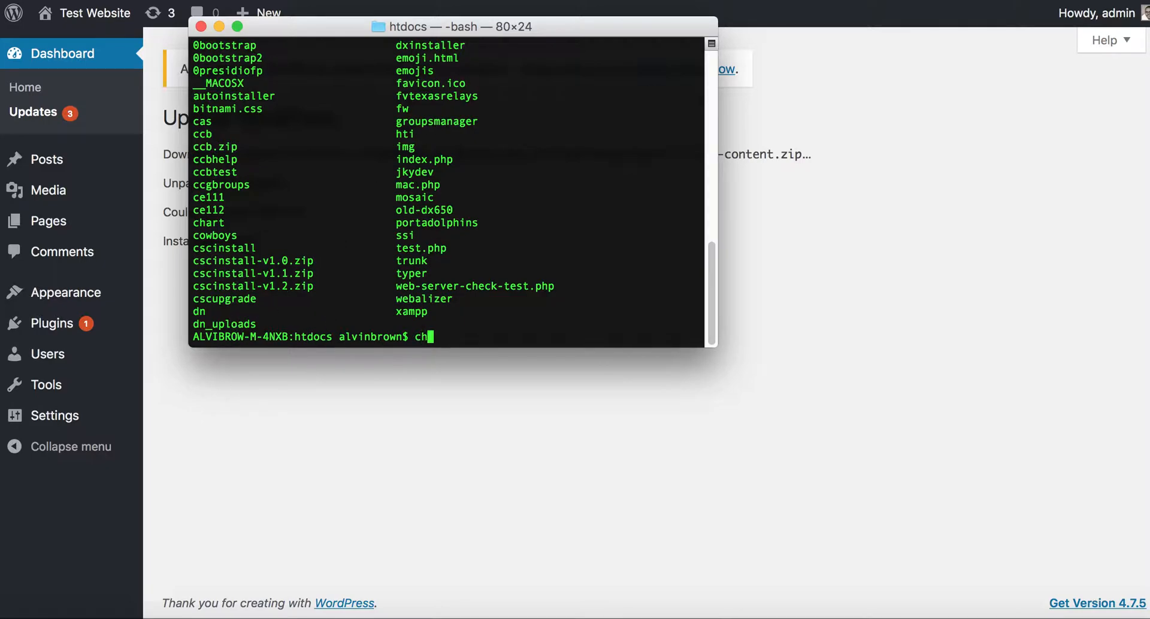
pyautogui.write('mod')
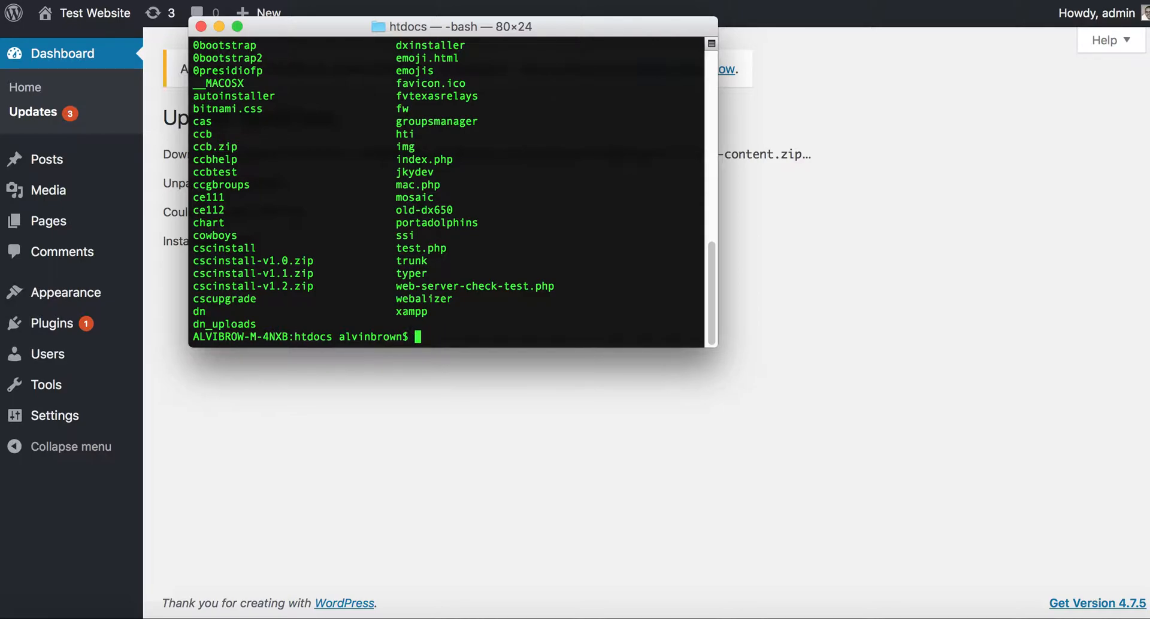
pyautogui.write('curl -k -u cccapiadmin:G0d15L0v3 -d "" "https://mosaicchurchaustin.ccbchurch.com/api.php?srv=individual_notes&individual_id=3224"')
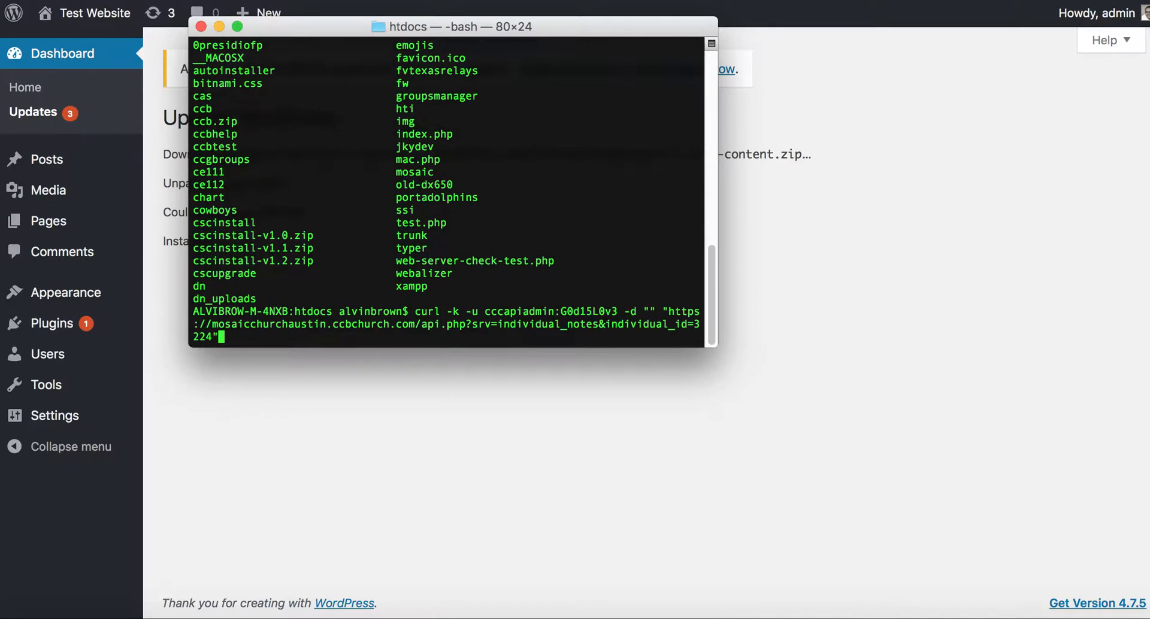
pyautogui.write('cd/XAMP')
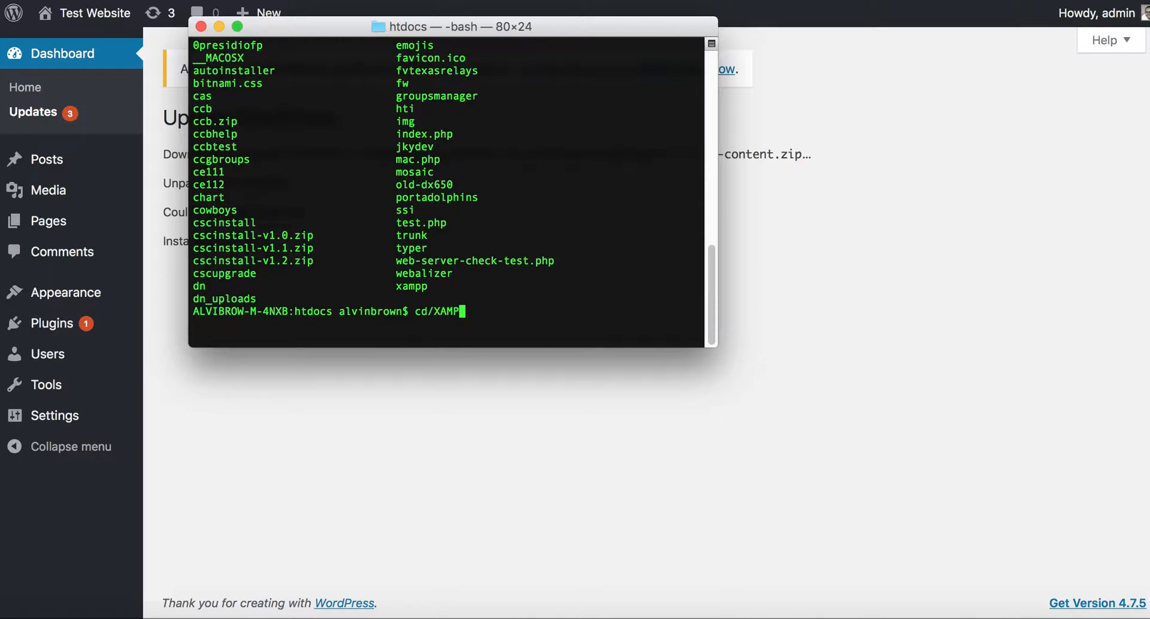
pyautogui.write('P')
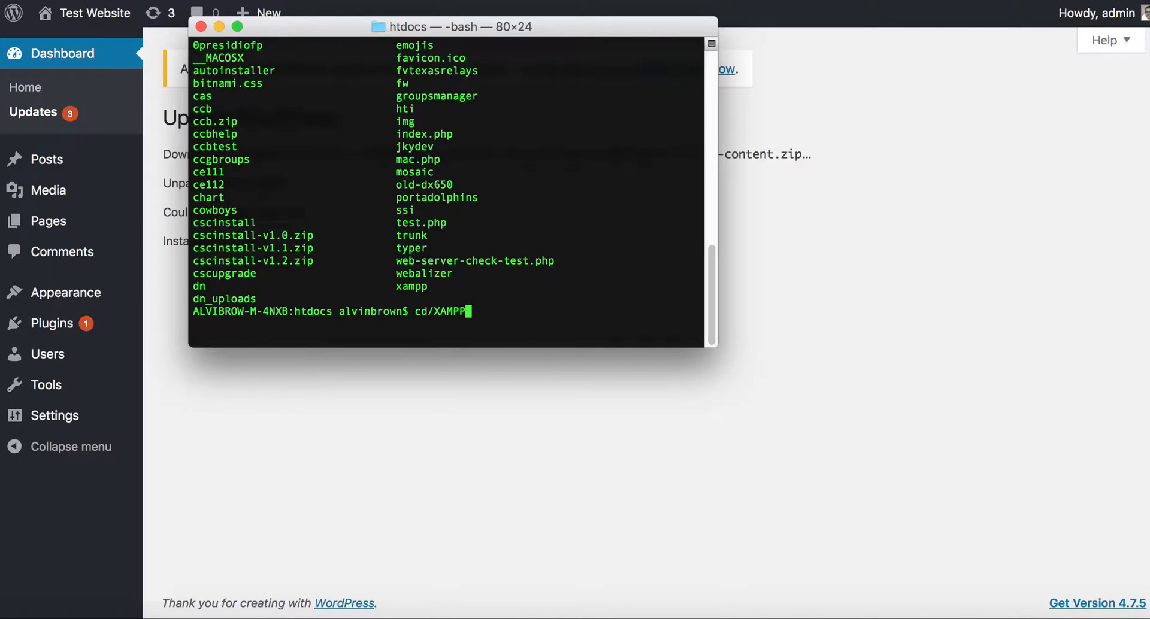
pyautogui.write('chmod dn 777 -R')
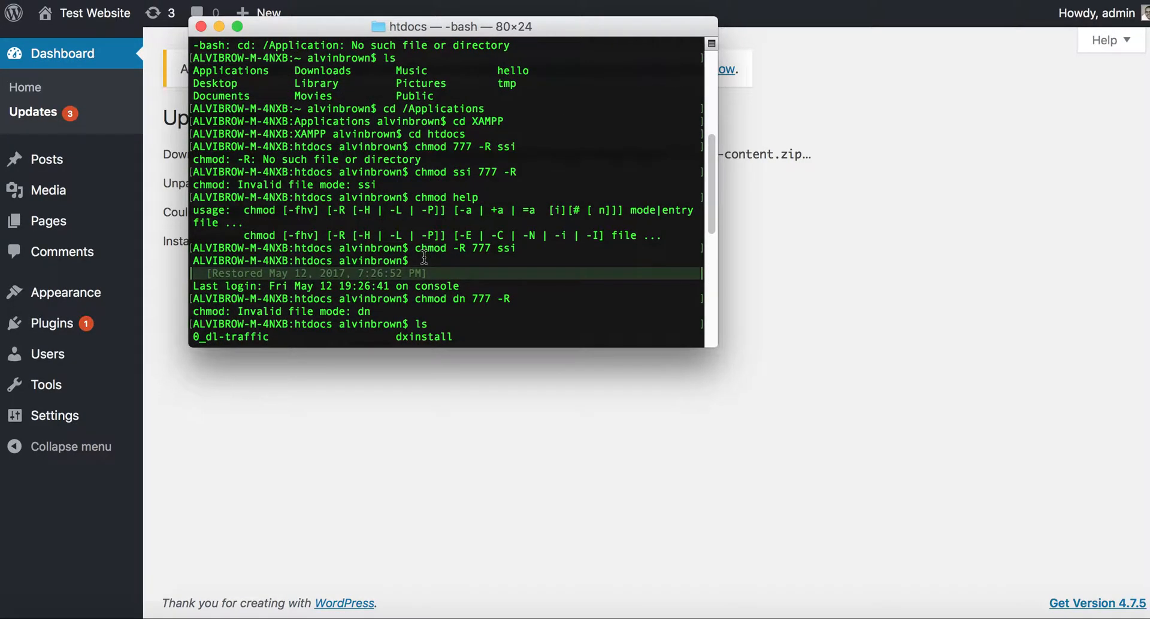
pyautogui.scroll(-3)
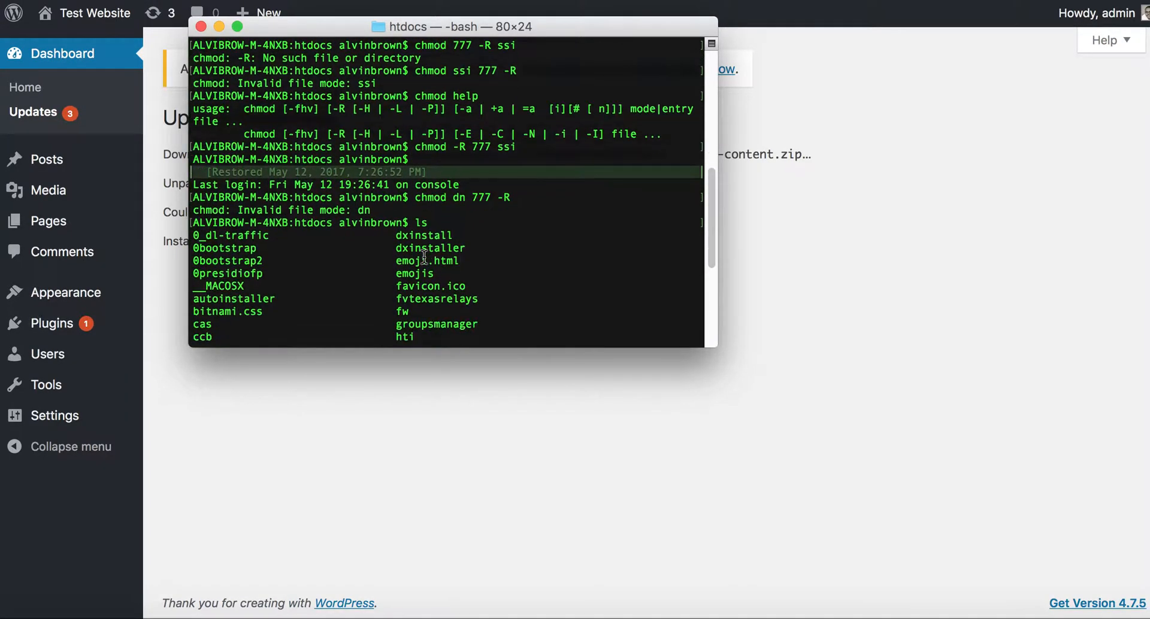
pyautogui.scroll(-3)
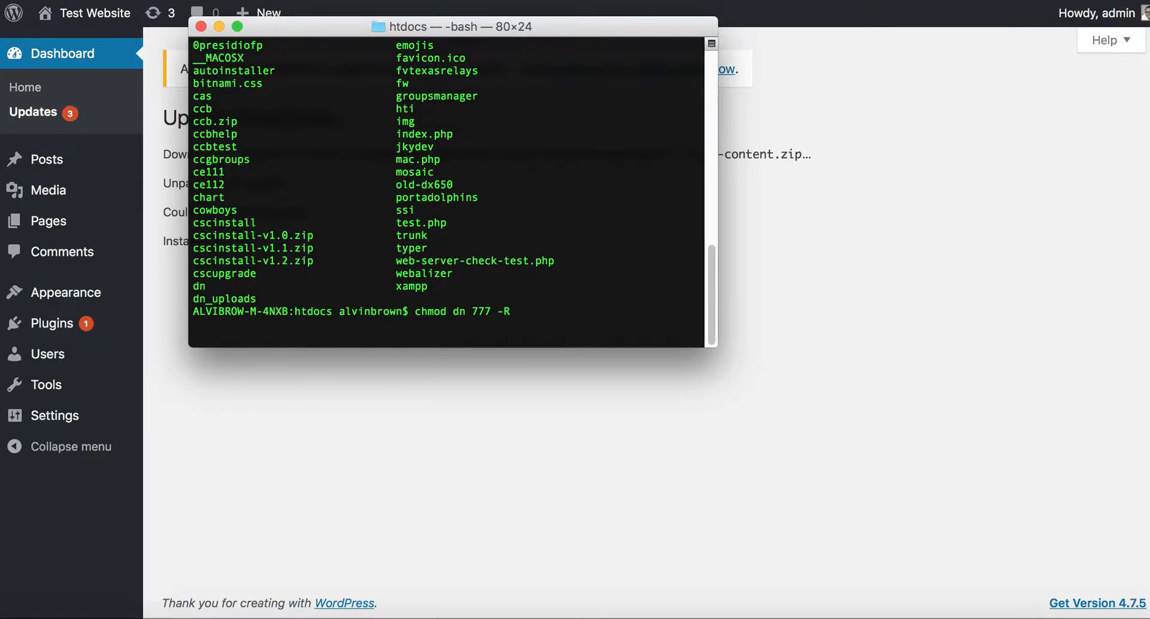
pyautogui.press('Return')
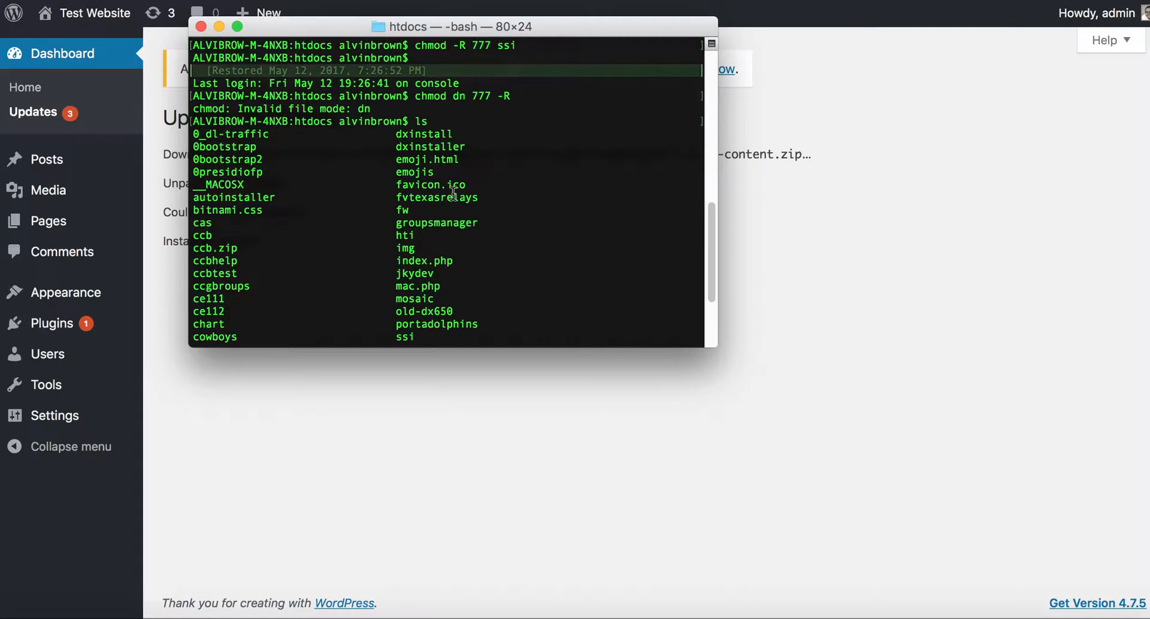
pyautogui.scroll(-3)
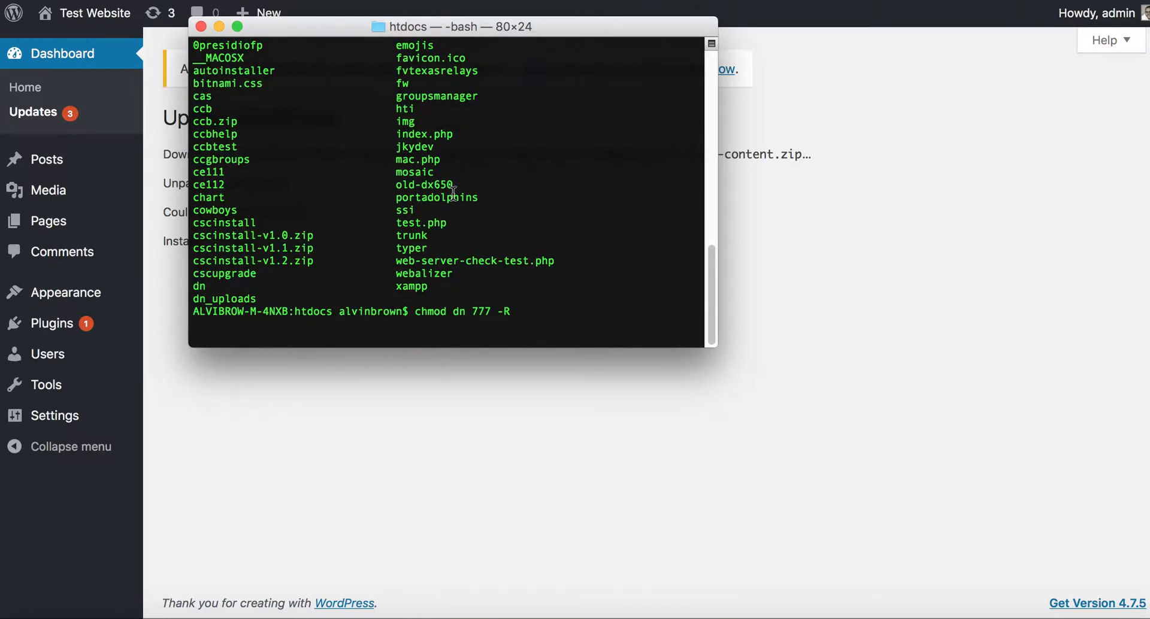
pyautogui.press('Backspace')
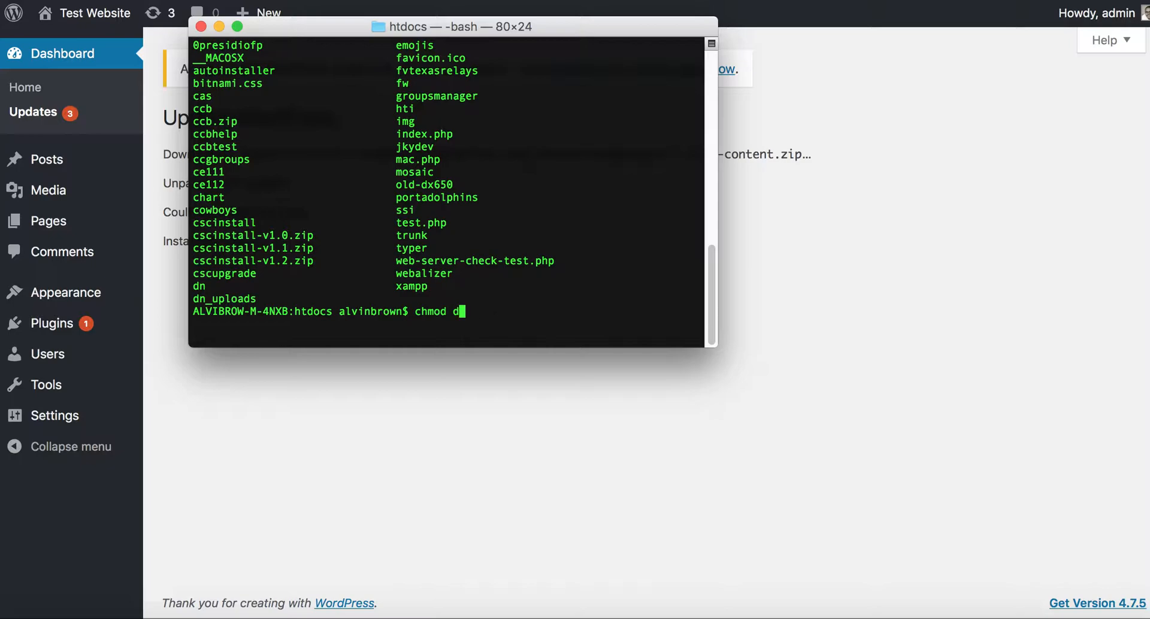
pyautogui.write('-R')
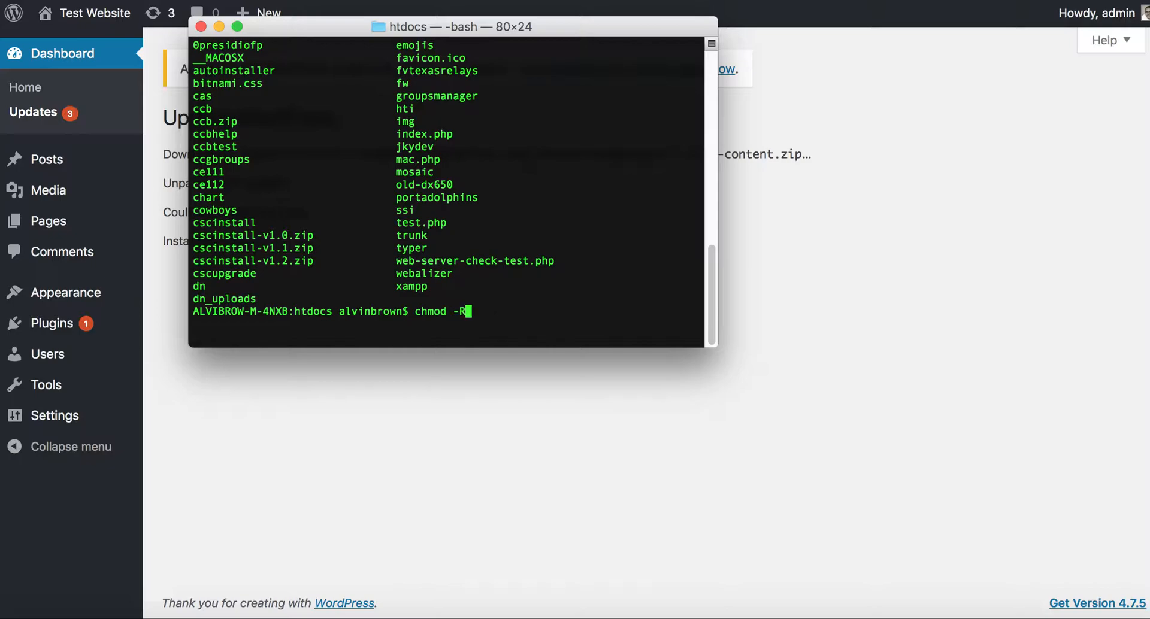
pyautogui.write('777')
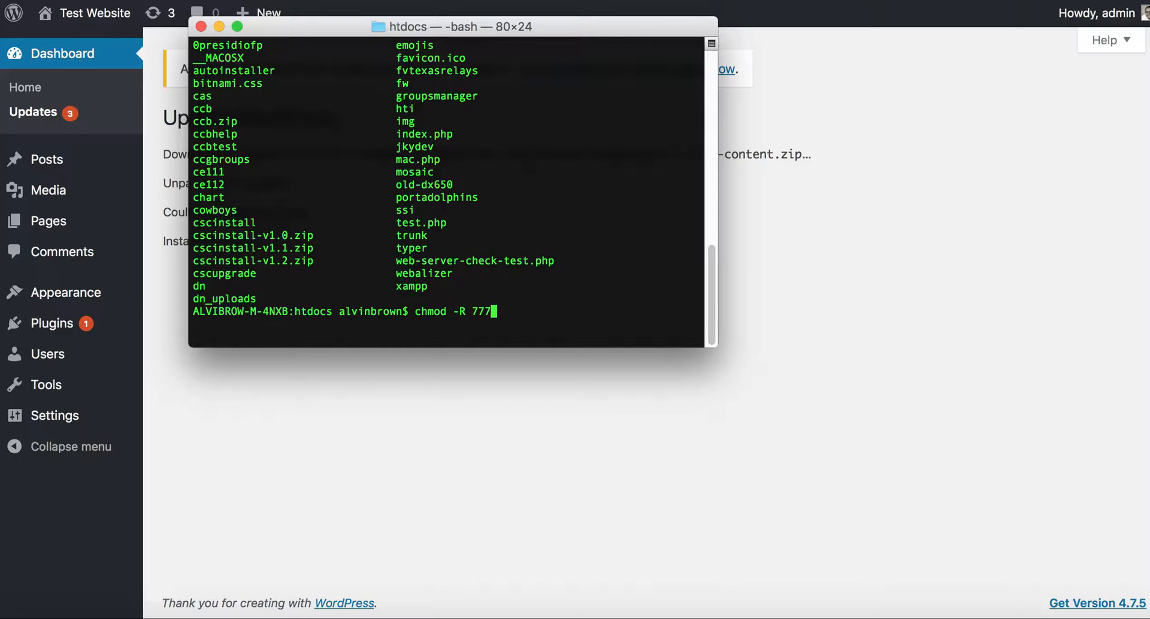
pyautogui.press('Return')
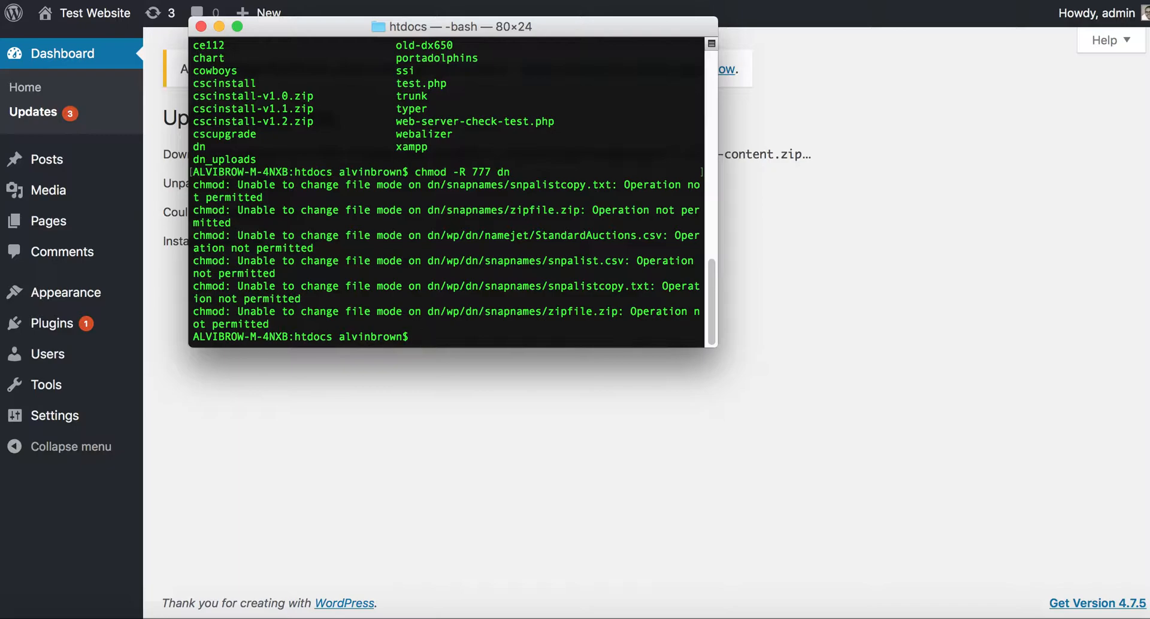
pyautogui.write('s')
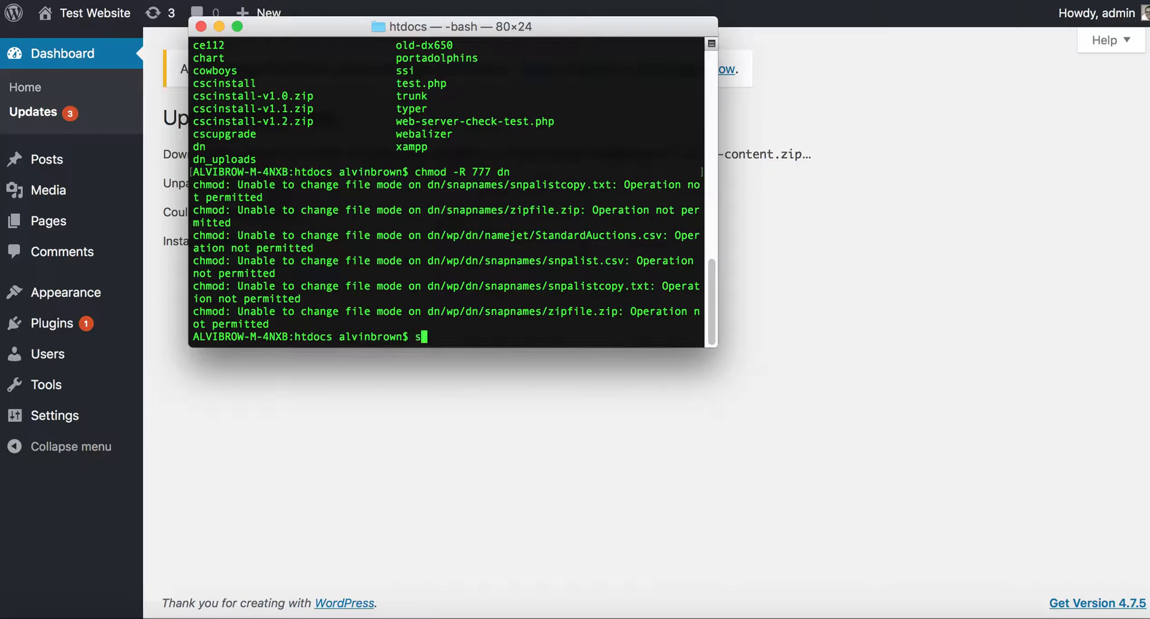
# - Rerun the recursive chmod 777 on dn with sudo so it completes without errors
pyautogui.write('udo')
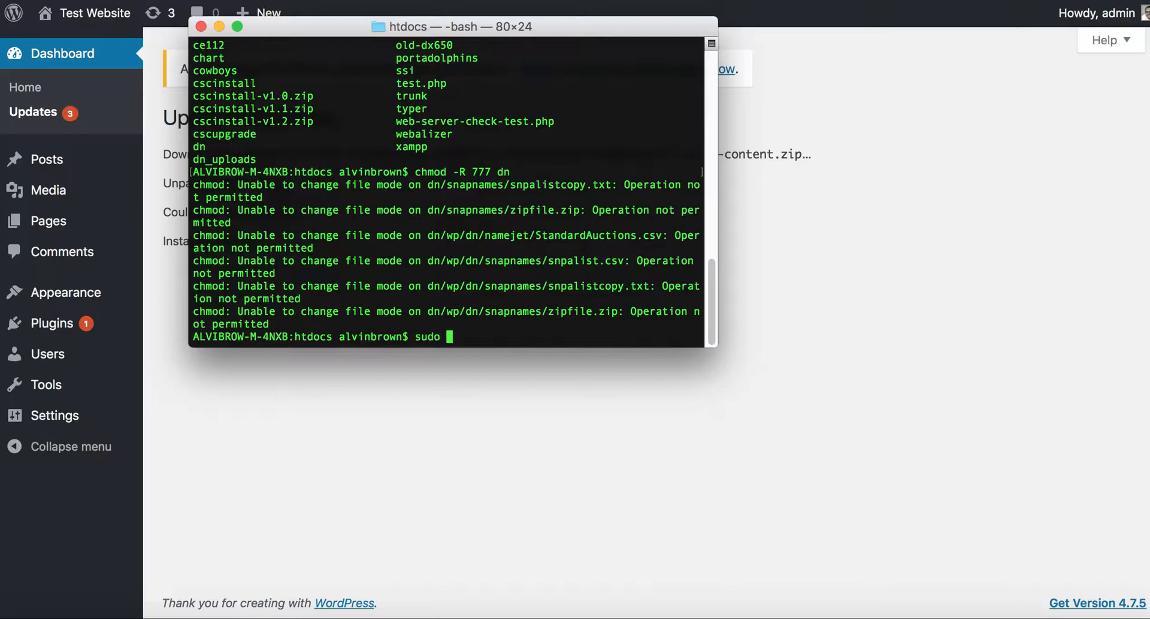
pyautogui.press('backspace')
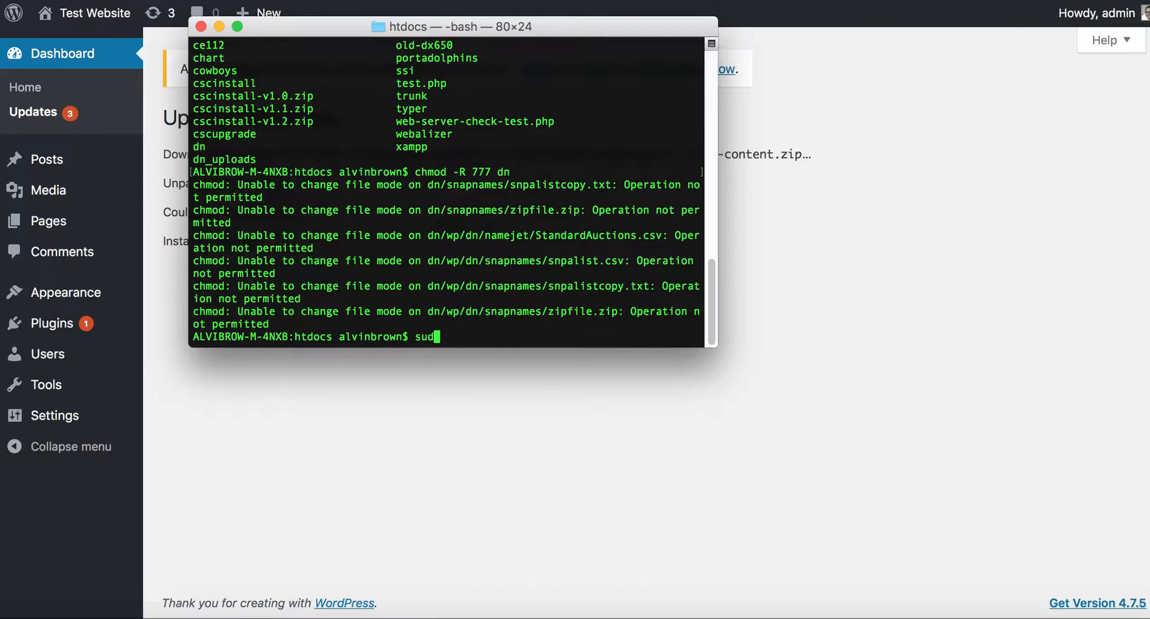
pyautogui.write('o chmod')
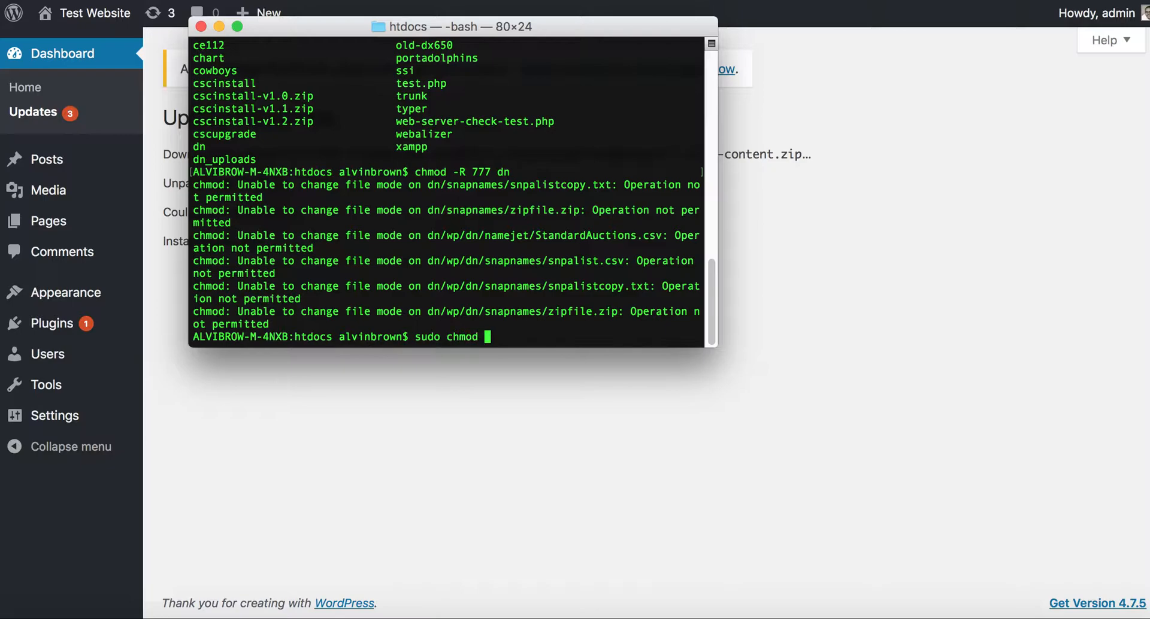
pyautogui.write('-R 777')
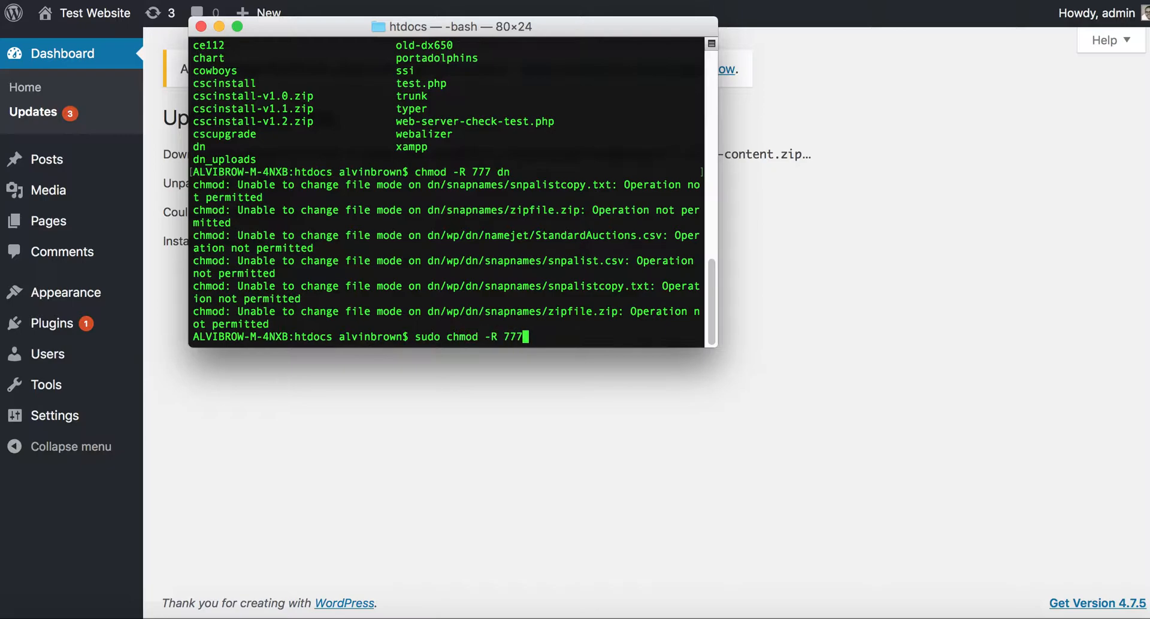
pyautogui.press('Return')
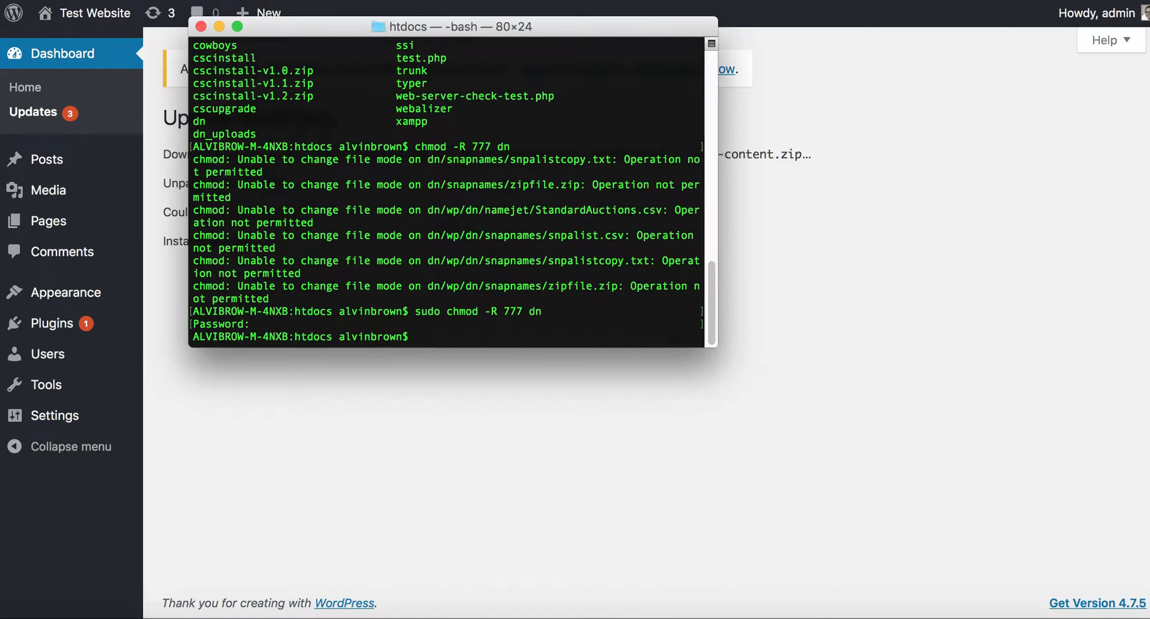
pyautogui.moveTo(591, 370)
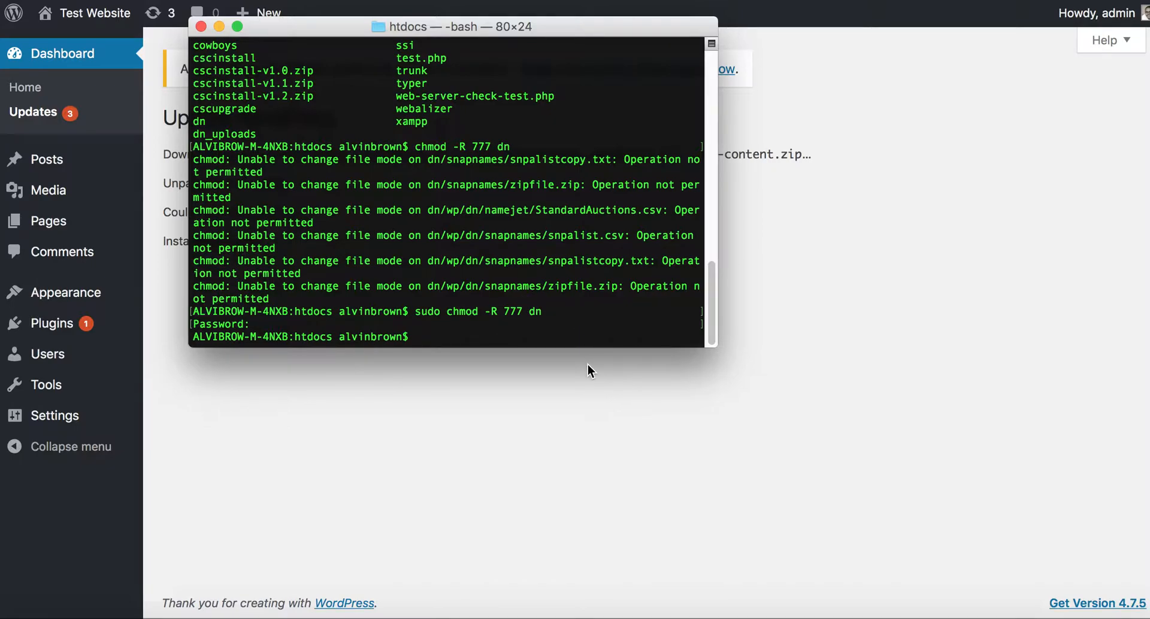
pyautogui.moveTo(555, 335)
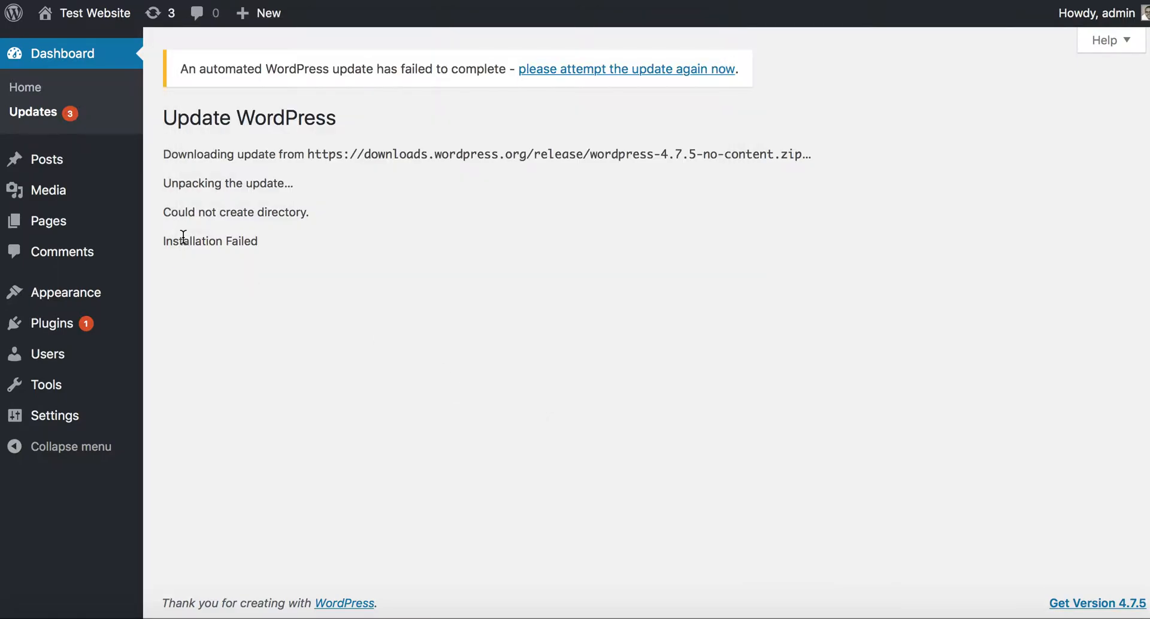
pyautogui.moveTo(33, 112)
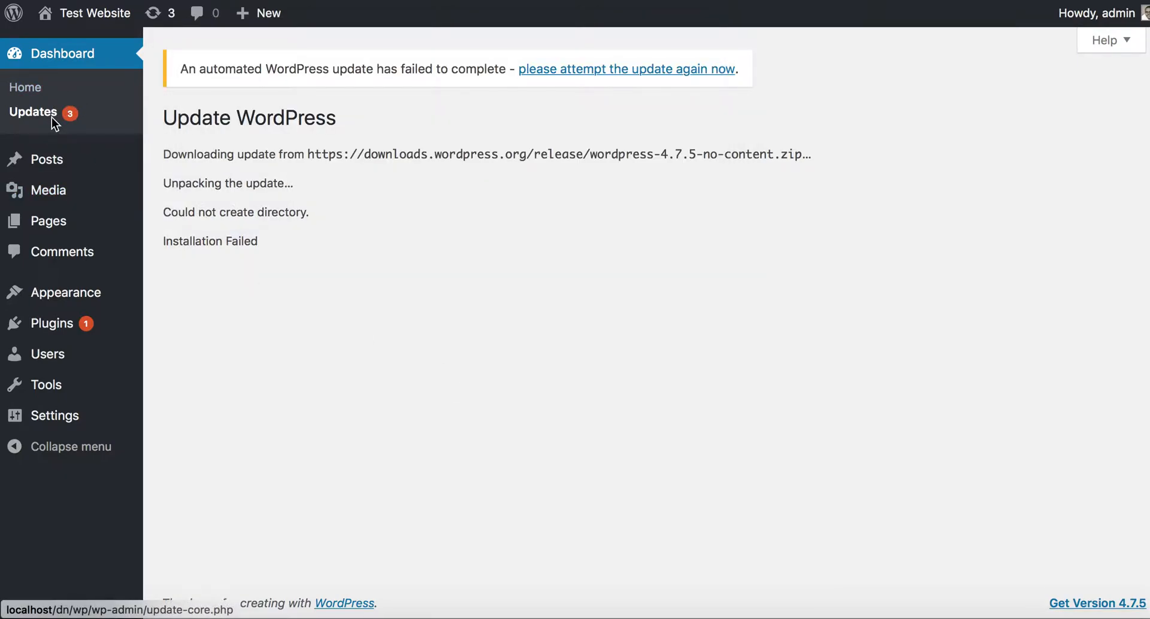
# - Select all outdated plugins on the Updates page and update Akismet successfully
pyautogui.click(34, 112)
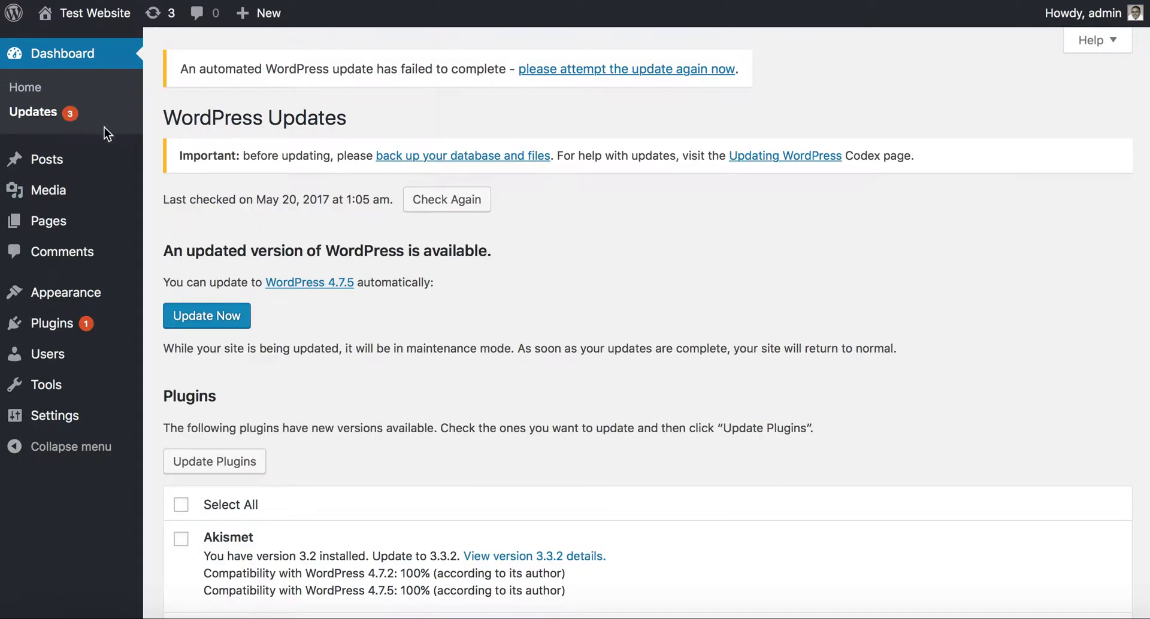
pyautogui.click(181, 504)
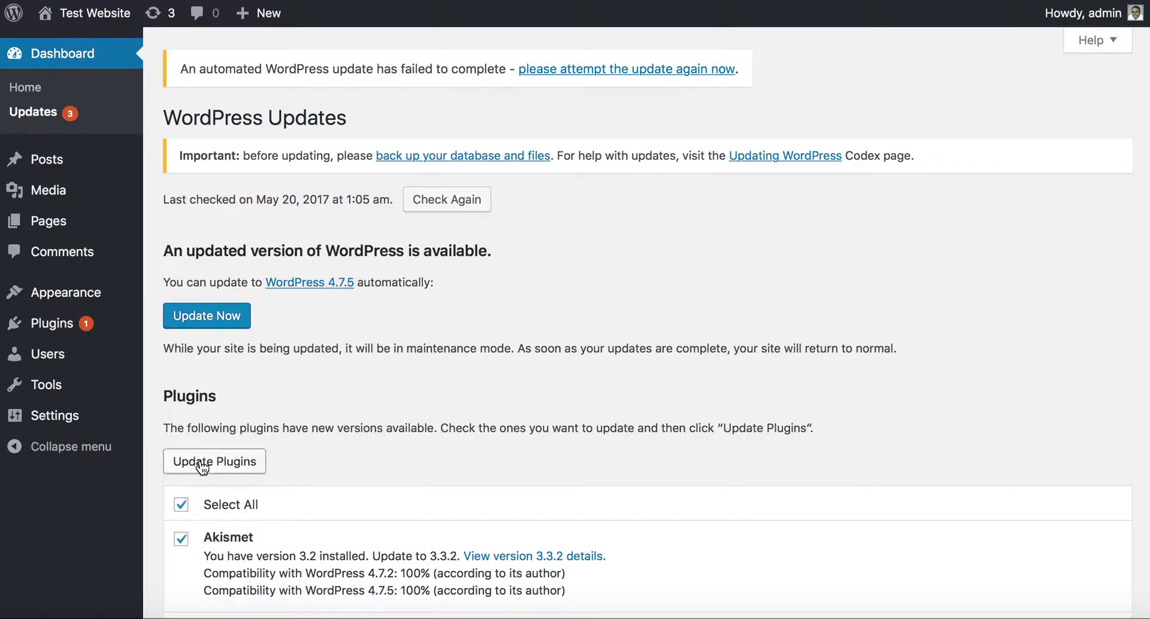
pyautogui.click(215, 461)
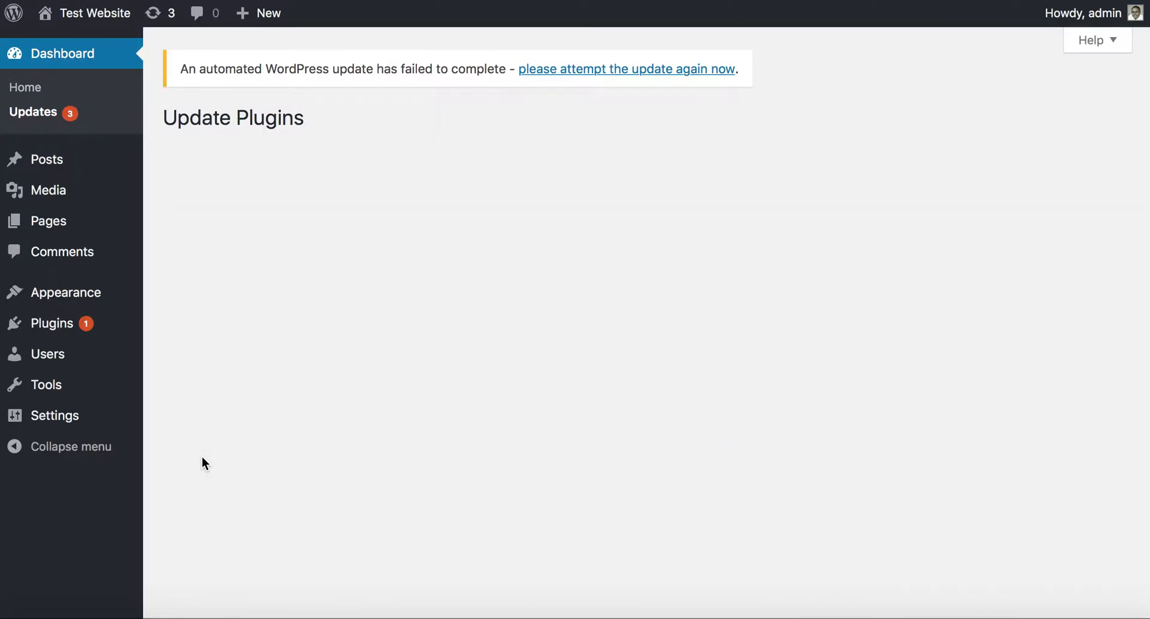
pyautogui.click(625, 68)
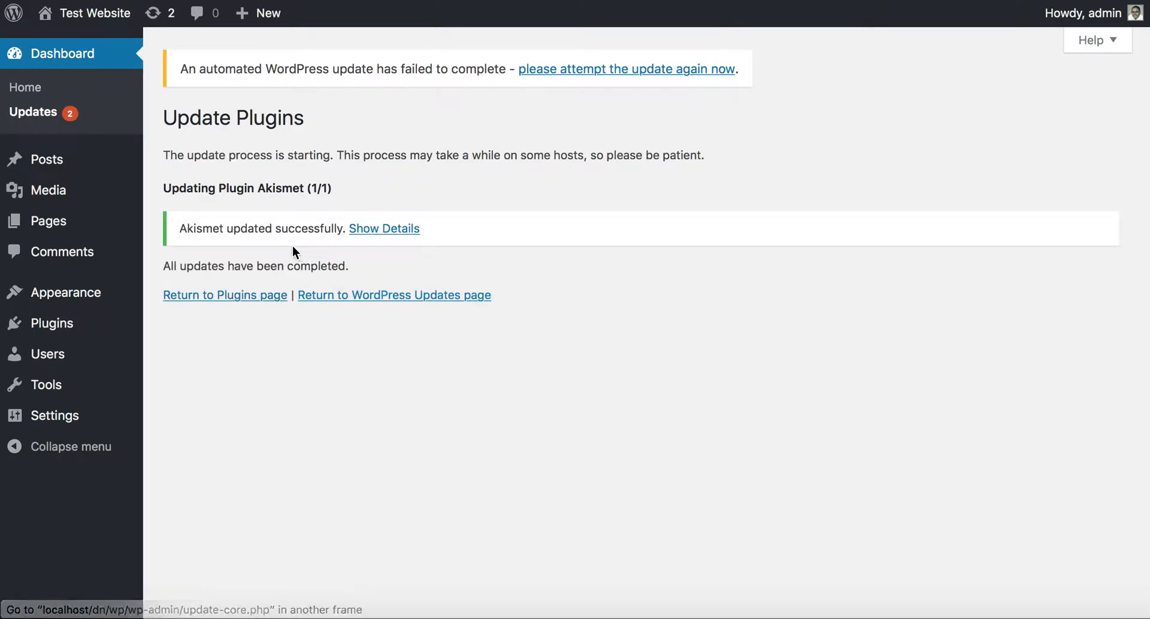
pyautogui.moveTo(194, 189)
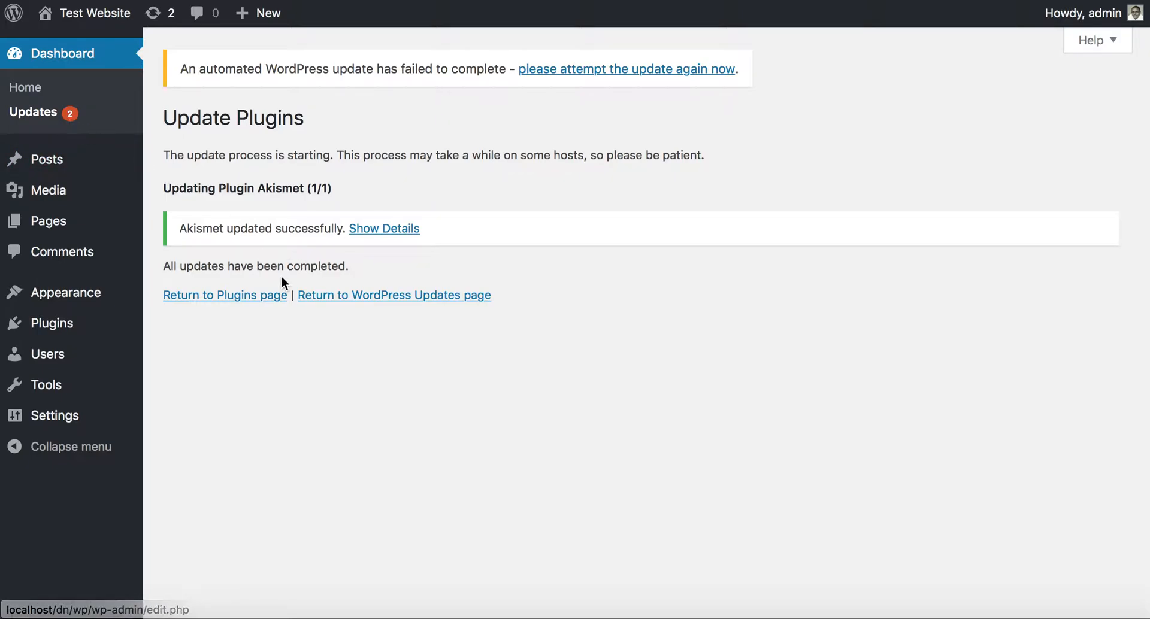
# - Update the Twenty Seventeen theme from 1.1 to 1.2 and return to the updates overview
pyautogui.click(394, 294)
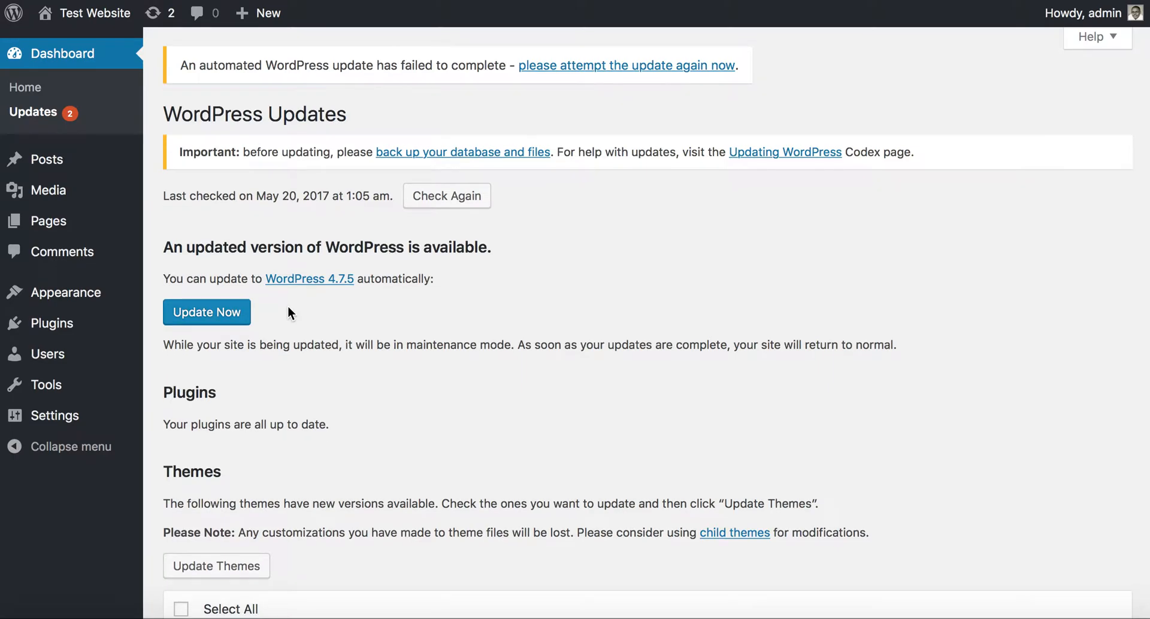
pyautogui.scroll(-3)
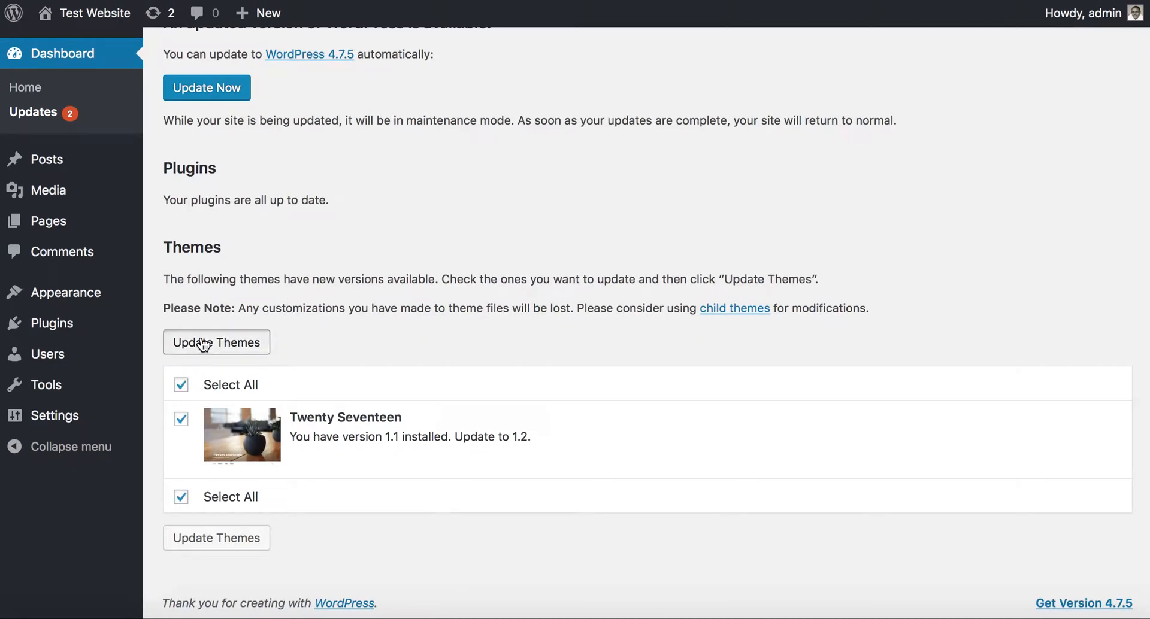
pyautogui.click(216, 342)
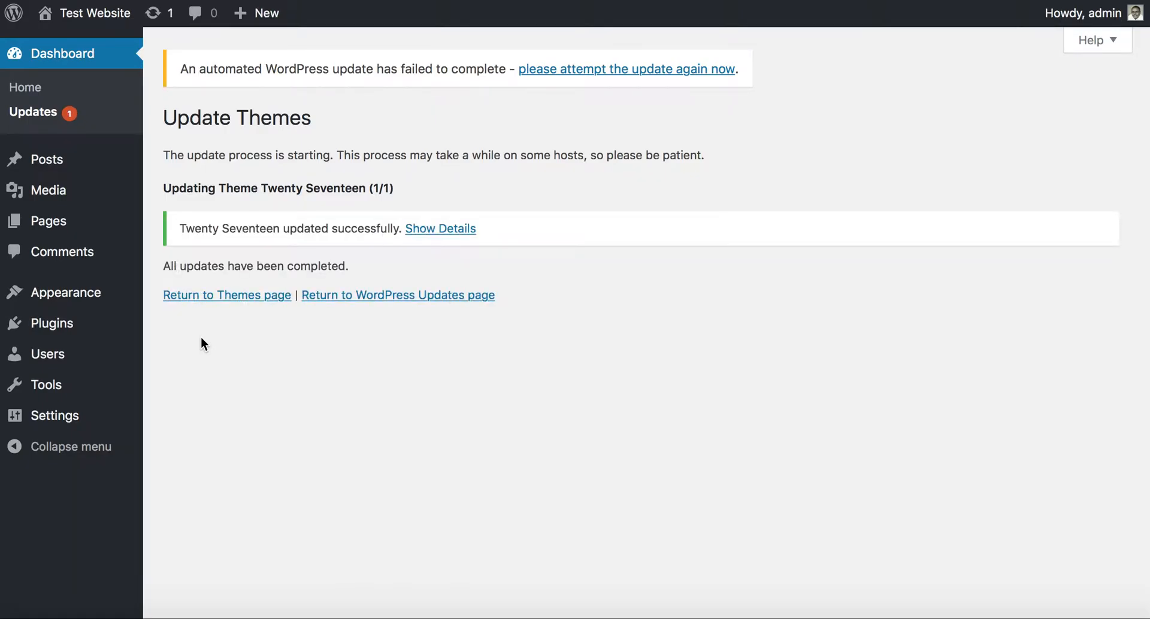
pyautogui.moveTo(76, 118)
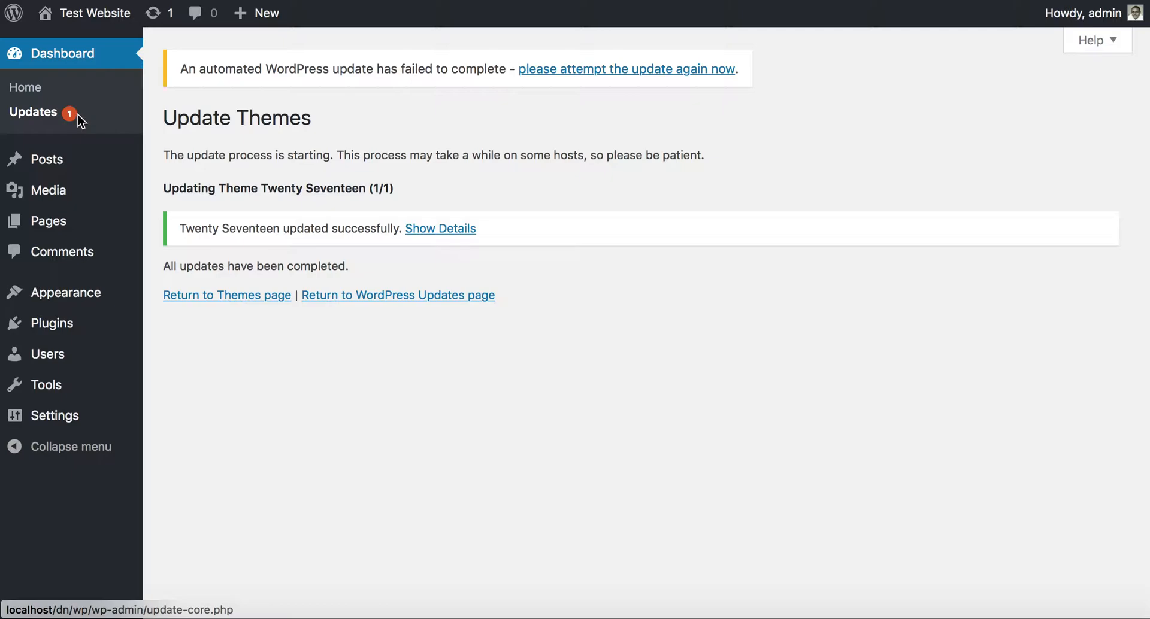
pyautogui.click(397, 295)
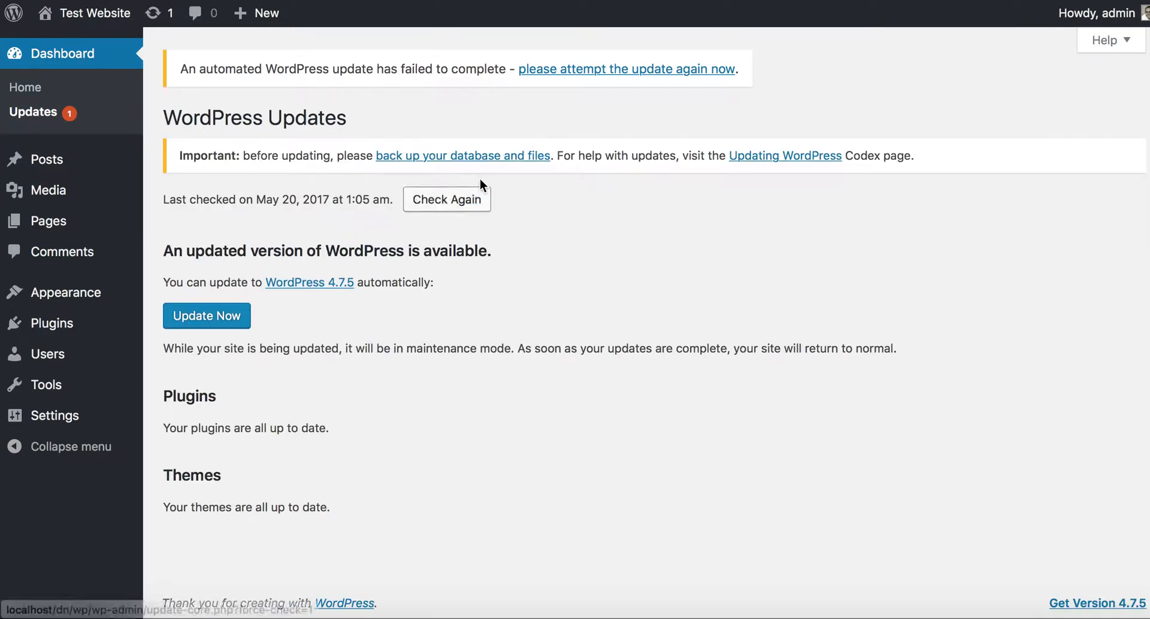
pyautogui.moveTo(208, 316)
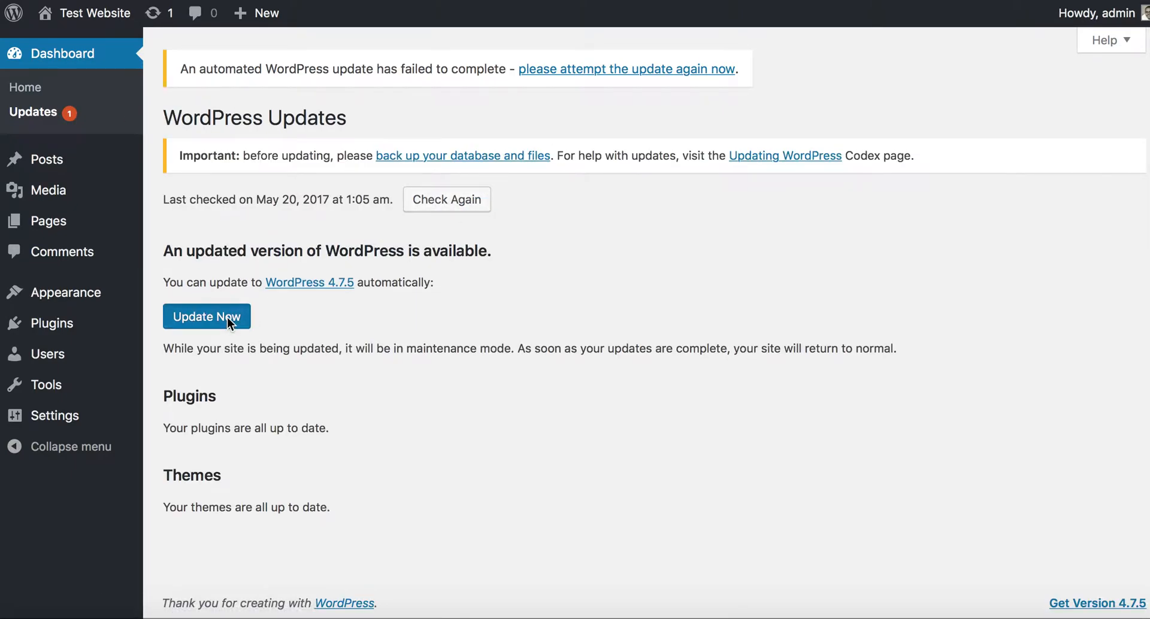
# - Run the core update to WordPress 4.7.5 and land on its welcome page
pyautogui.click(208, 316)
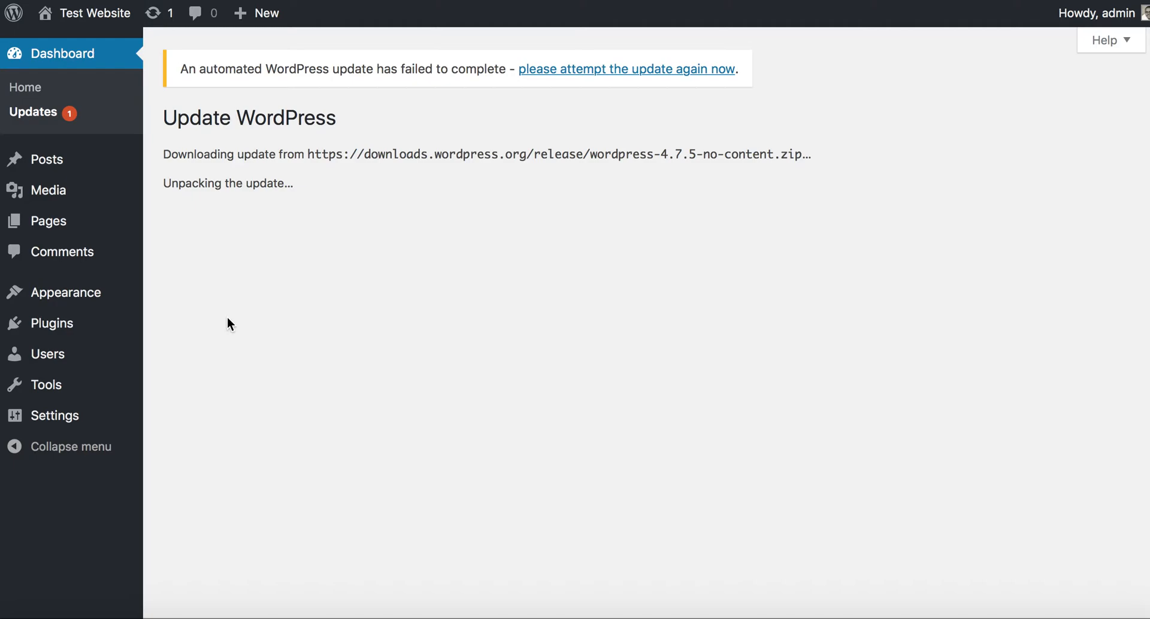
pyautogui.moveTo(273, 273)
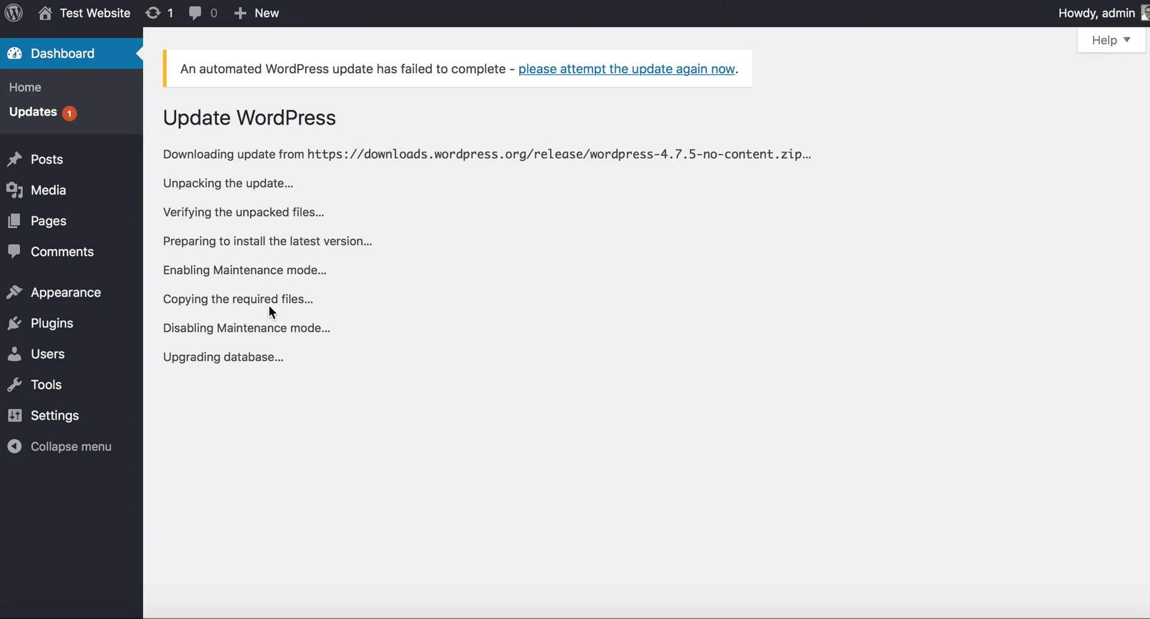
pyautogui.moveTo(200, 342)
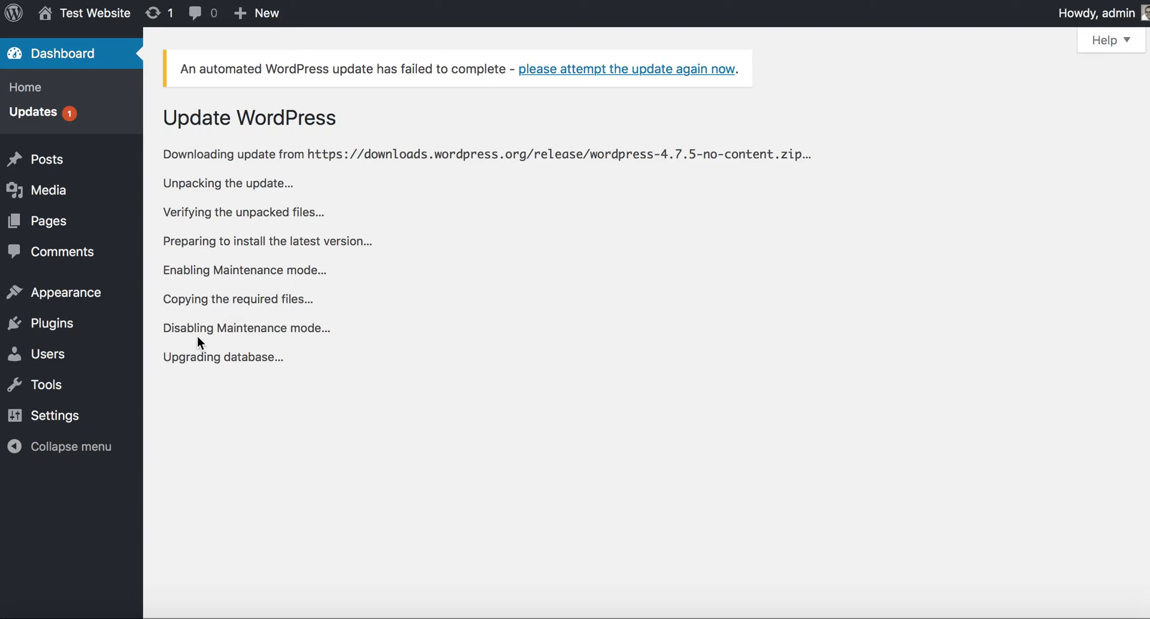
pyautogui.click(624, 70)
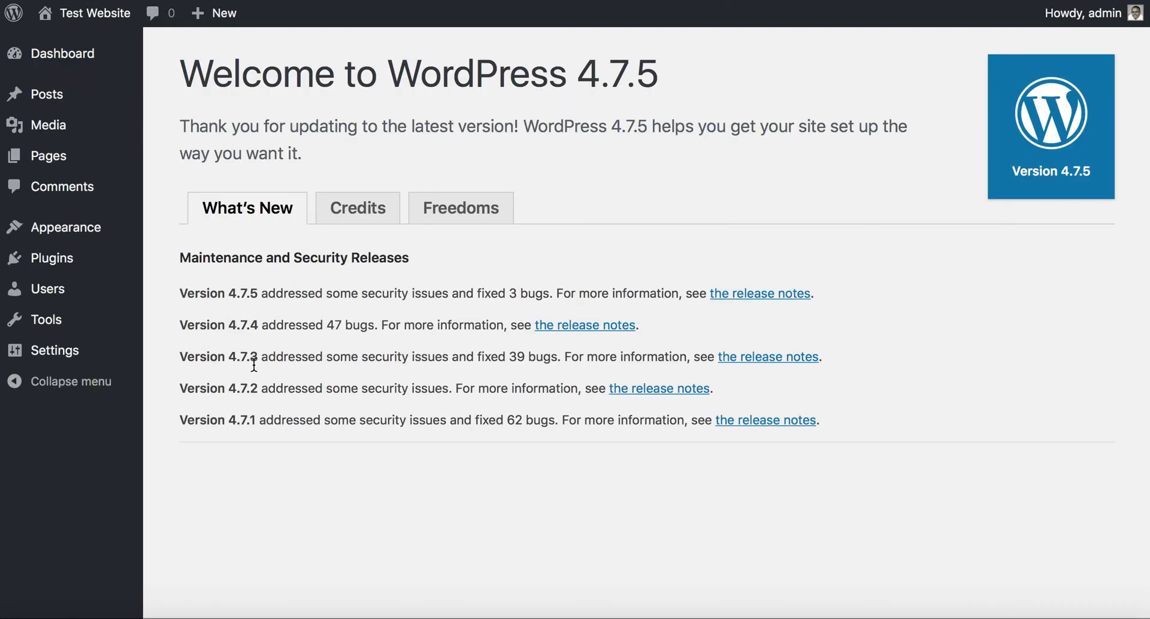